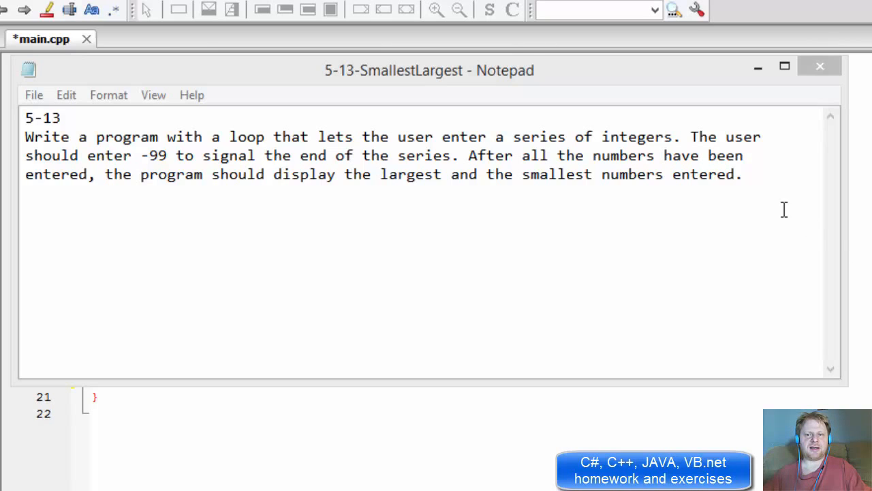
- Review the 5-13 smallest/largest assignment in Notepad and switch to the empty main.cpp
left_click(743, 175)
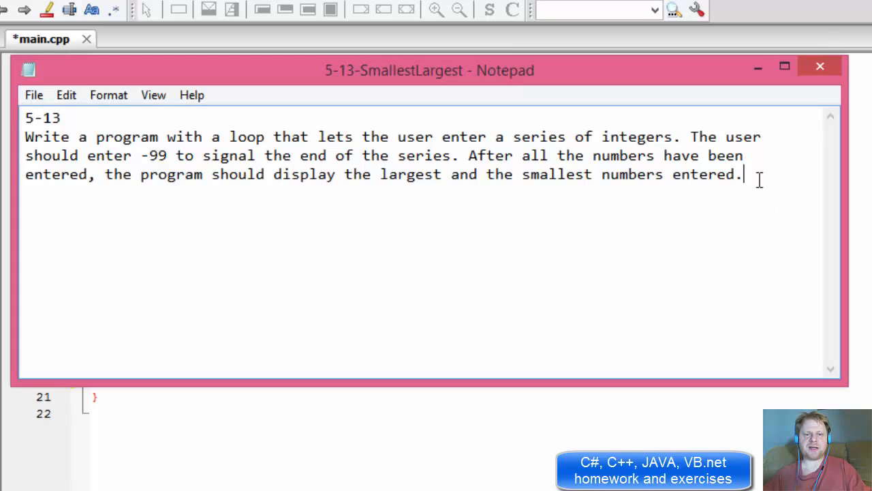
mouse_move(237, 149)
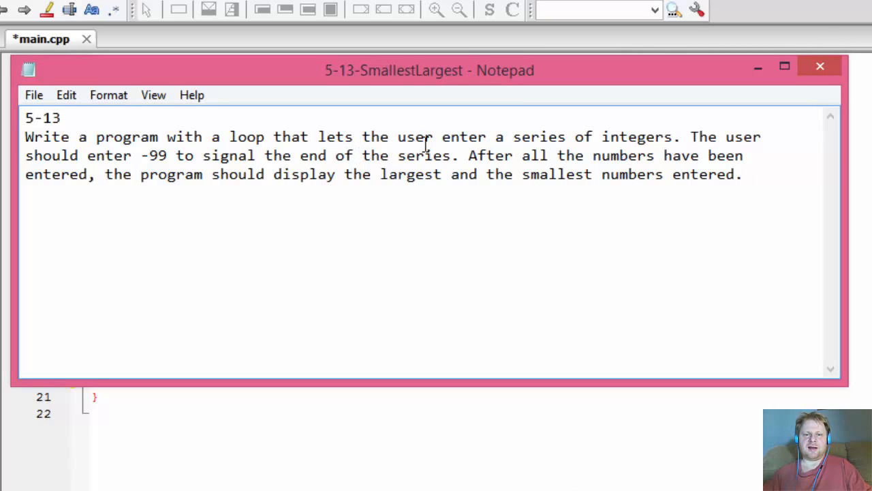
mouse_move(496, 137)
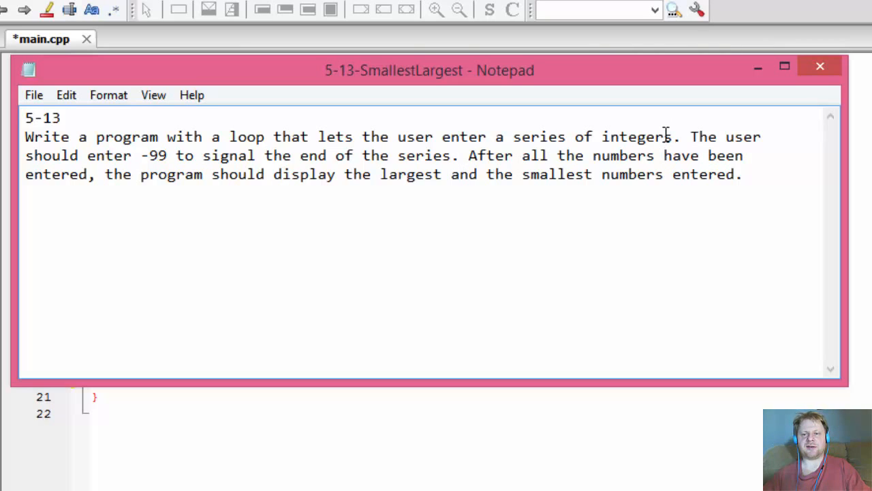
left_click(461, 156)
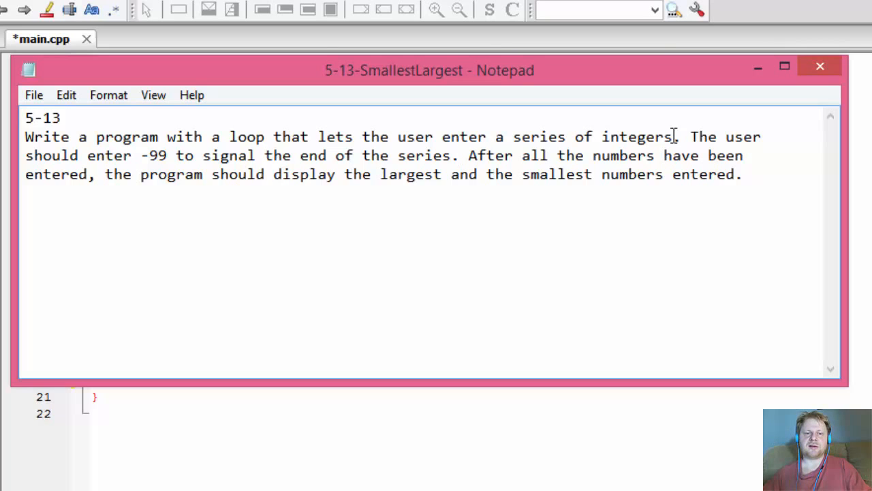
double_click(156, 156)
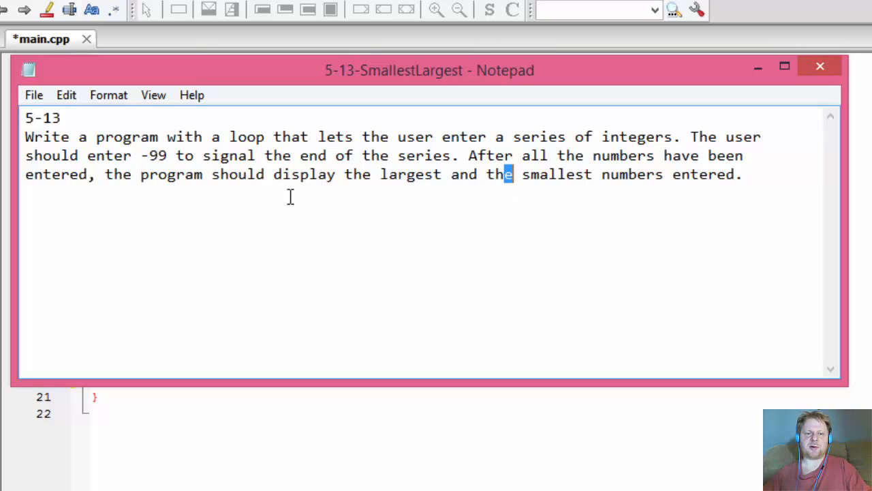
mouse_move(689, 176)
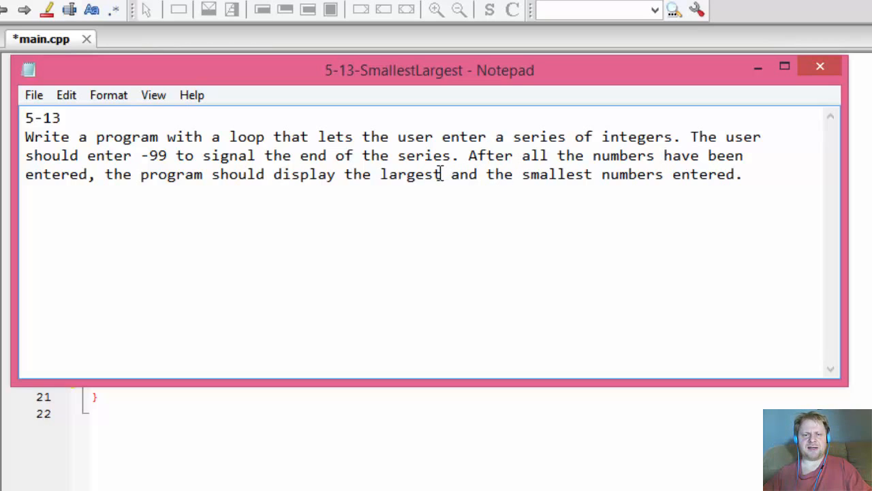
double_click(406, 175)
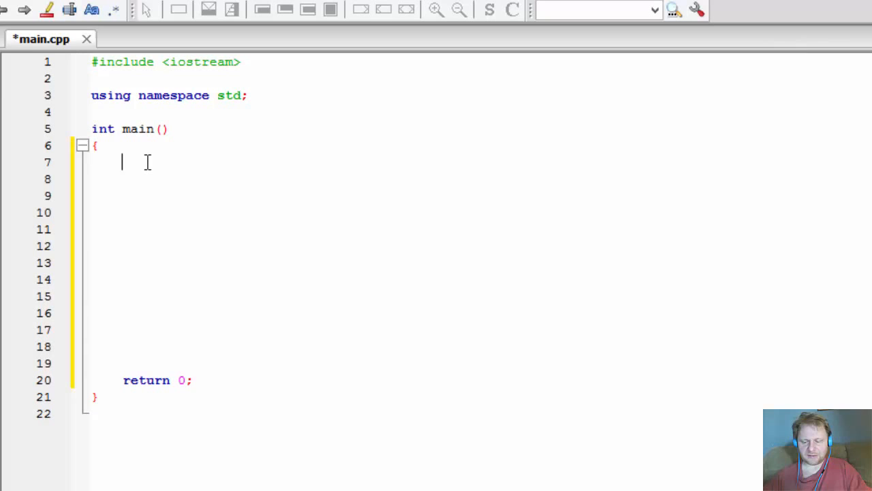
- Declare int number = 0; at the start of main
type("int")
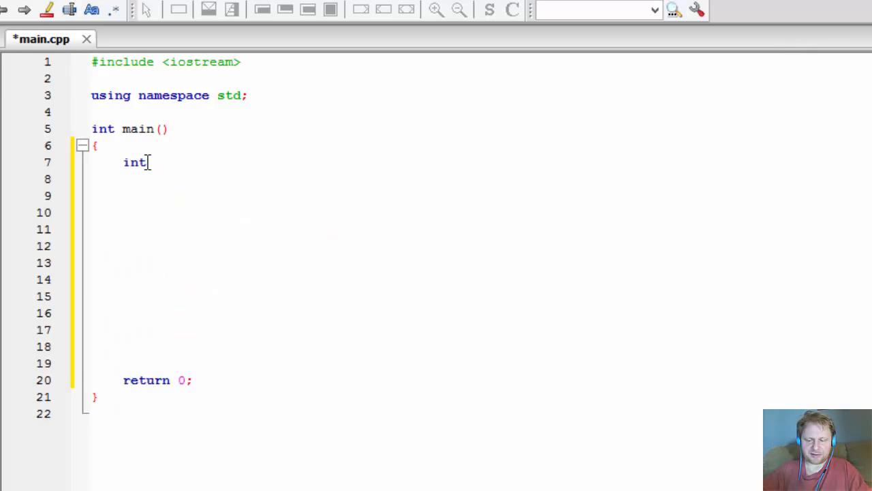
type("nu")
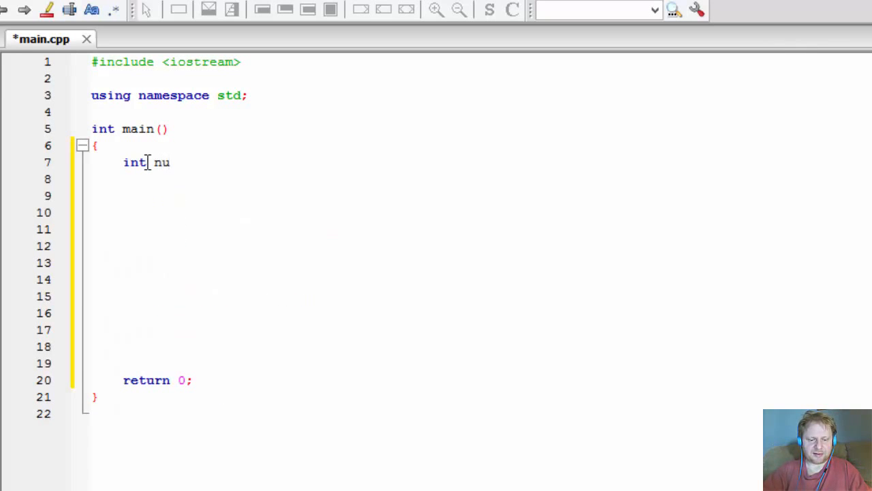
type("mber")
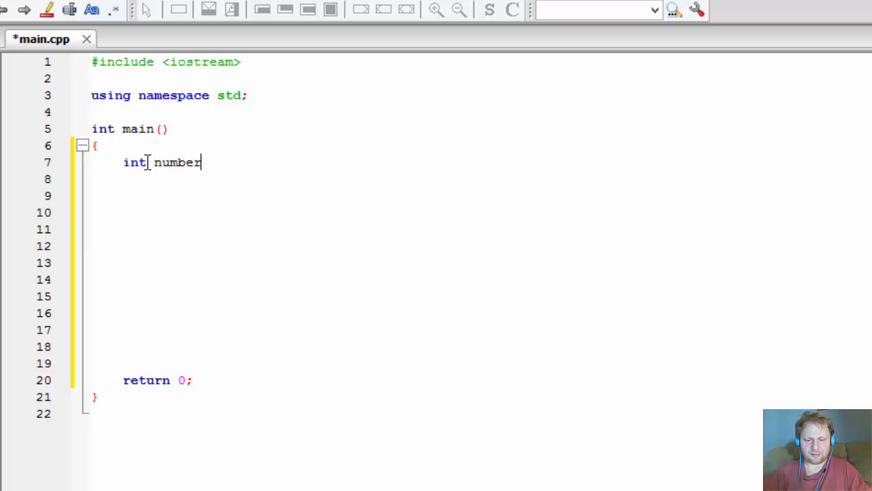
type("= 0")
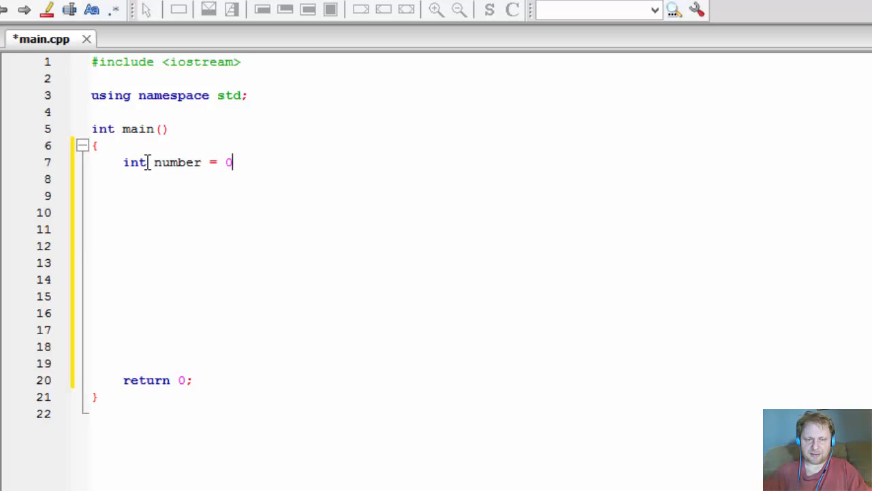
type(";")
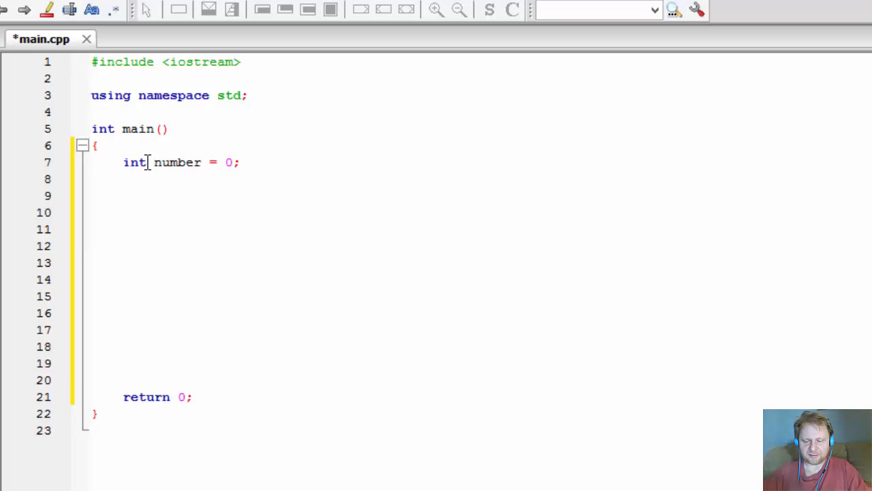
- Declare int high; and int low; on the following lines
type("int")
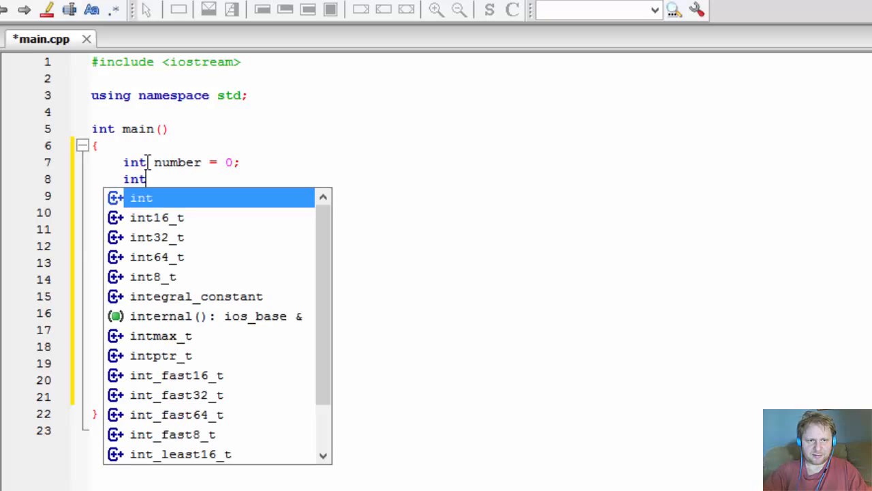
key("Escape")
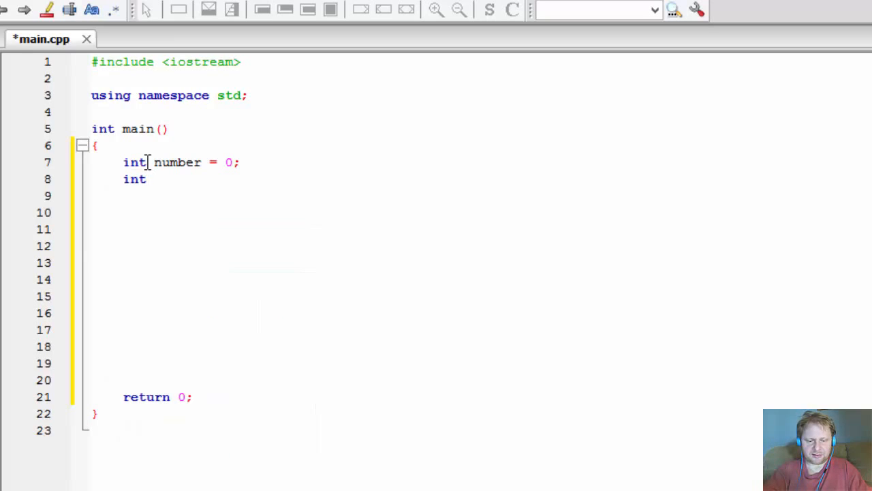
type("high")
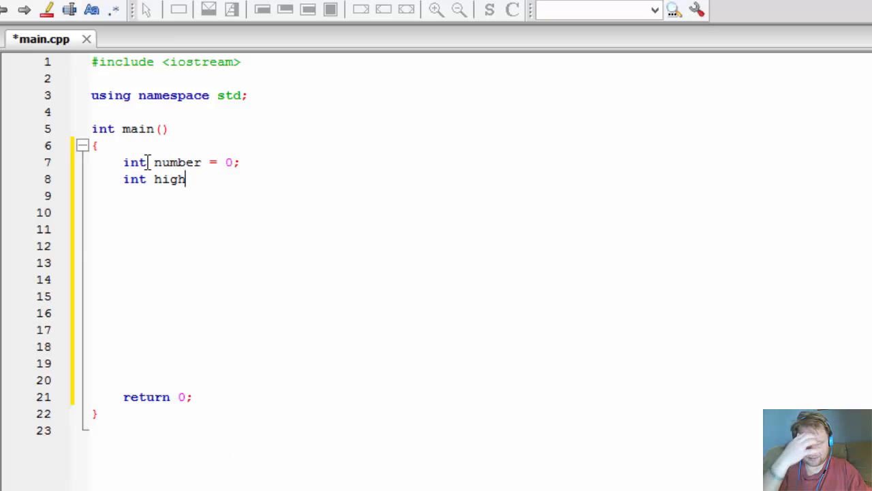
type(";")
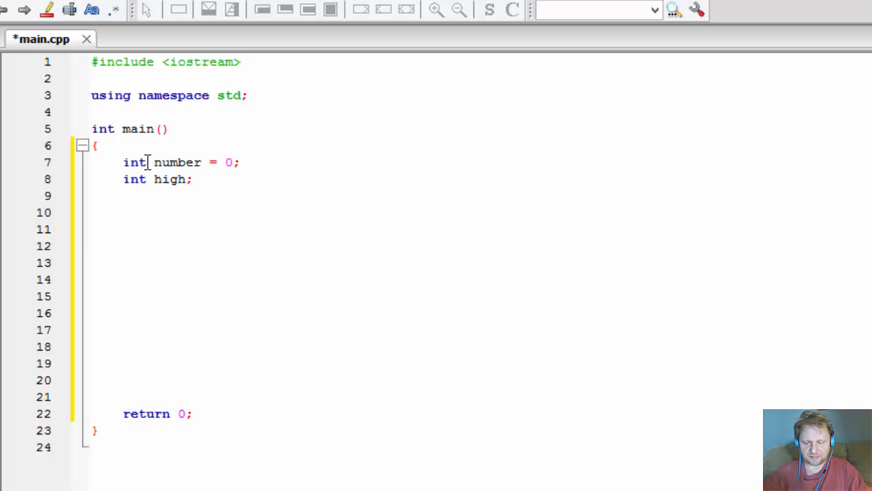
type("int low")
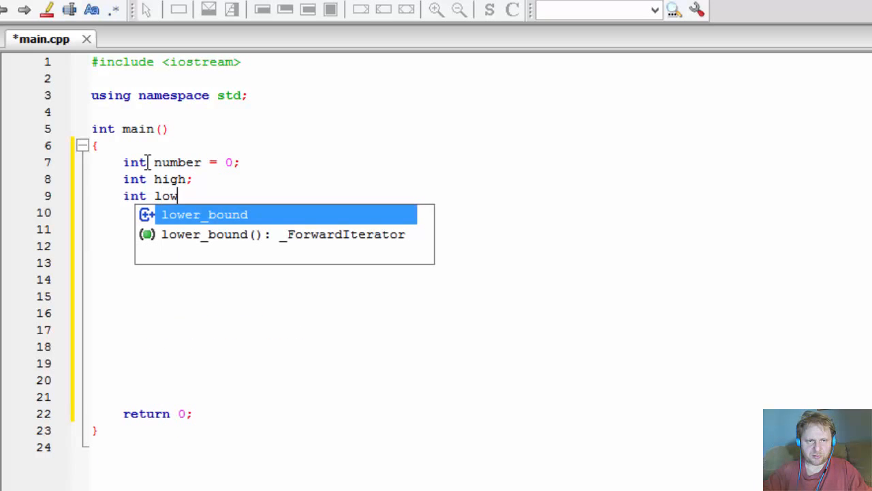
type(";")
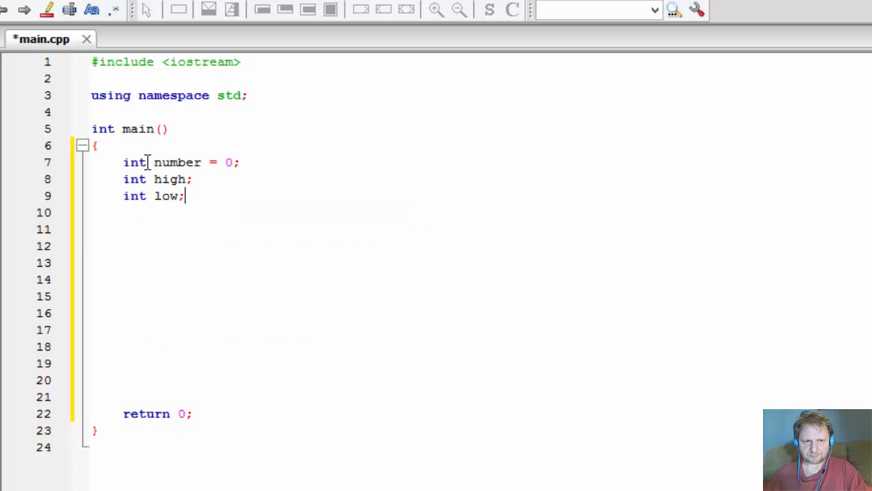
mouse_move(171, 234)
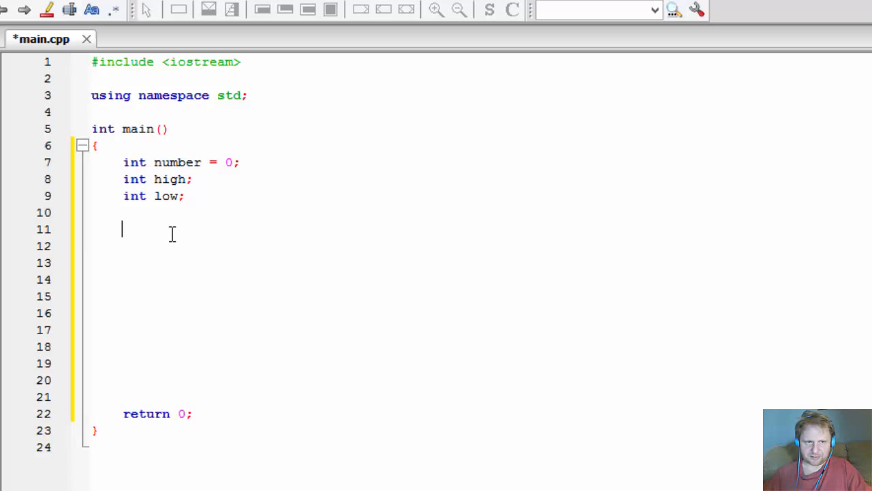
- Write cout << "Please enter whole numbers. Enter -99 to quit entering"; and move to a new line
type("cout <<\"")
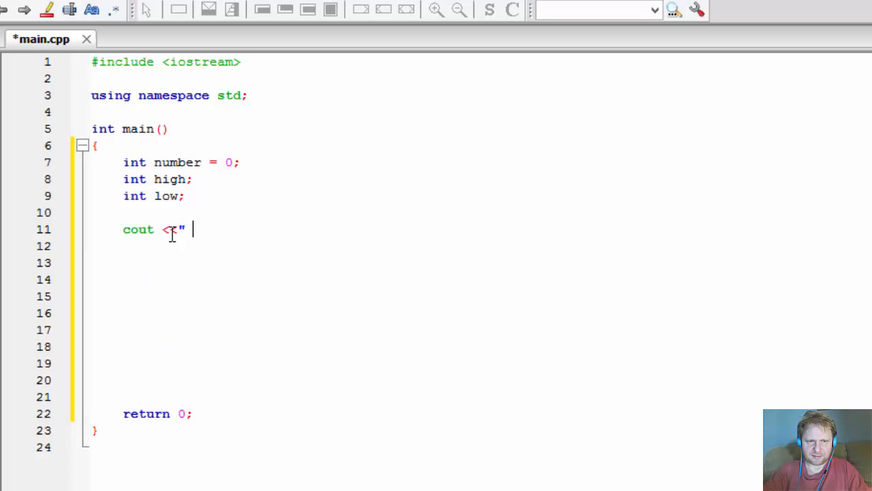
type("Please enter w")
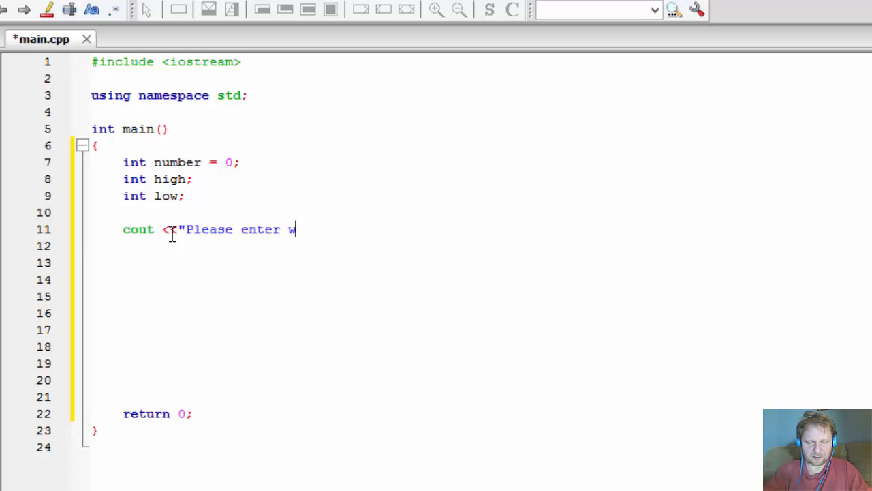
type("hole numbers")
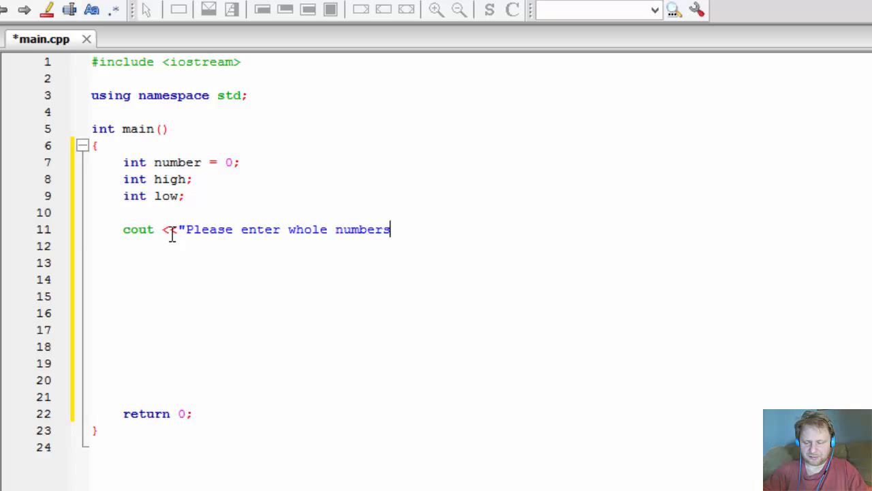
type(".")
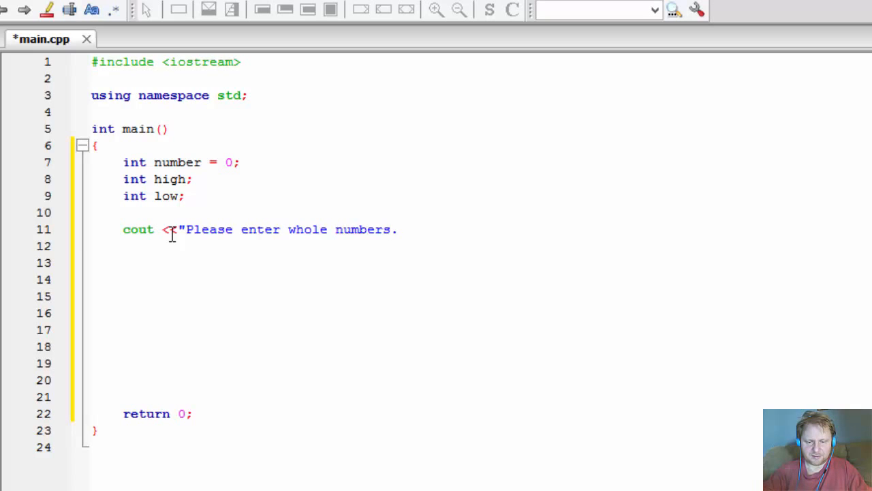
type("Enter -")
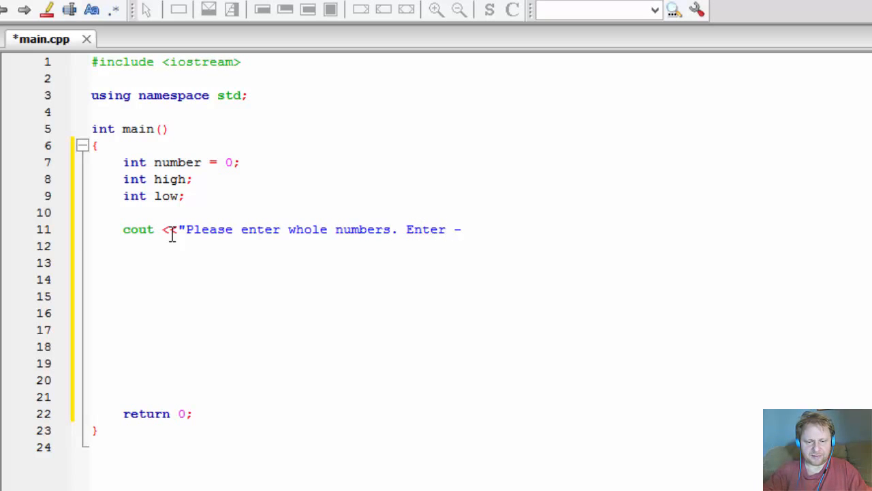
type("99 to quit")
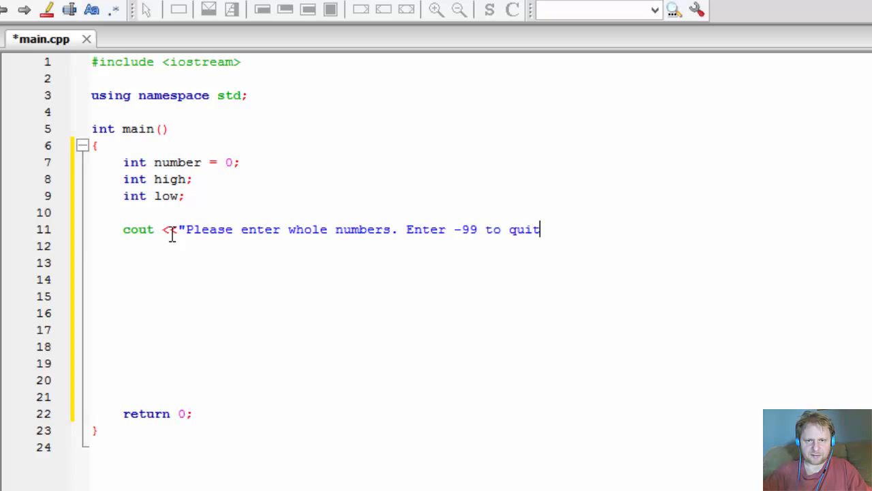
type("entering")
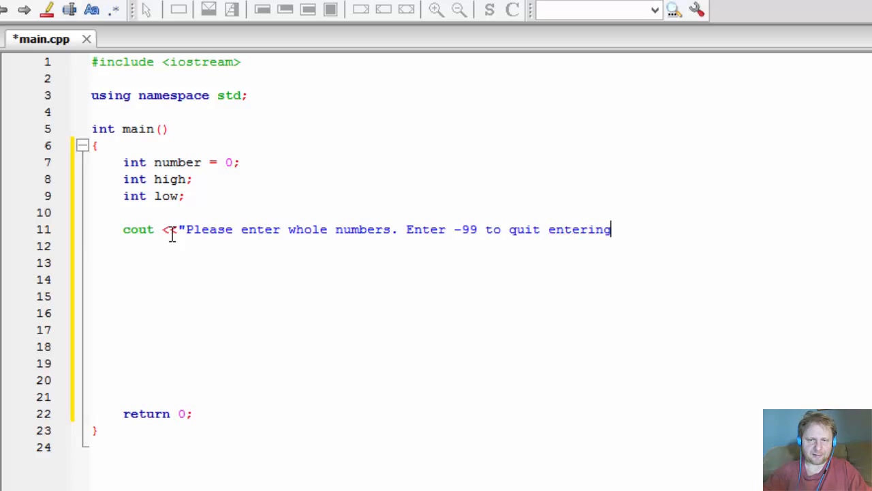
type("\"")
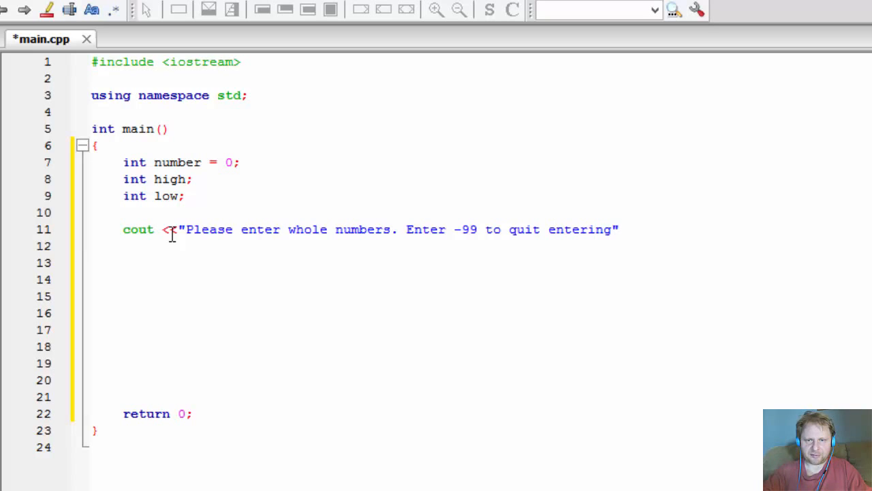
type(";")
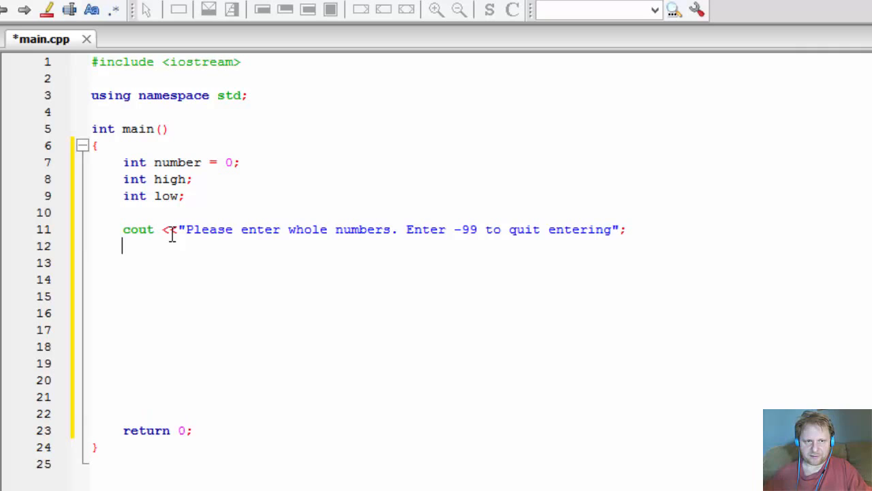
key("enter")
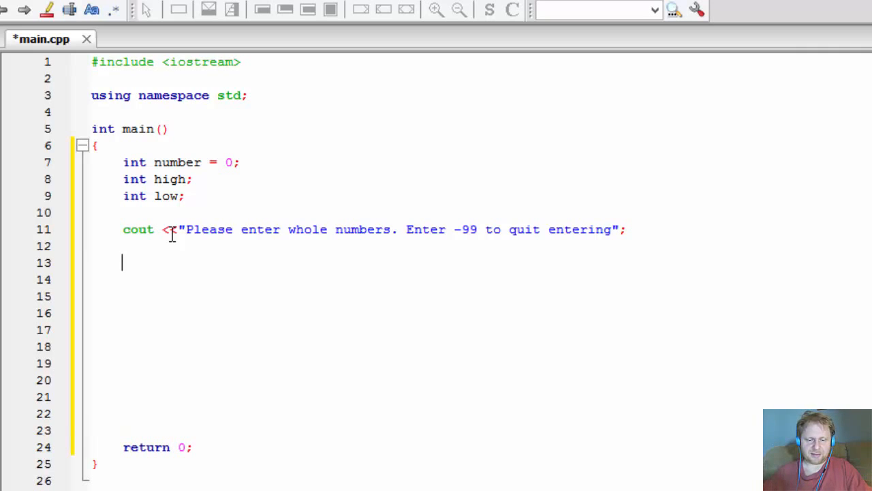
- Start a while (number != -99) loop with an opening brace
type("while")
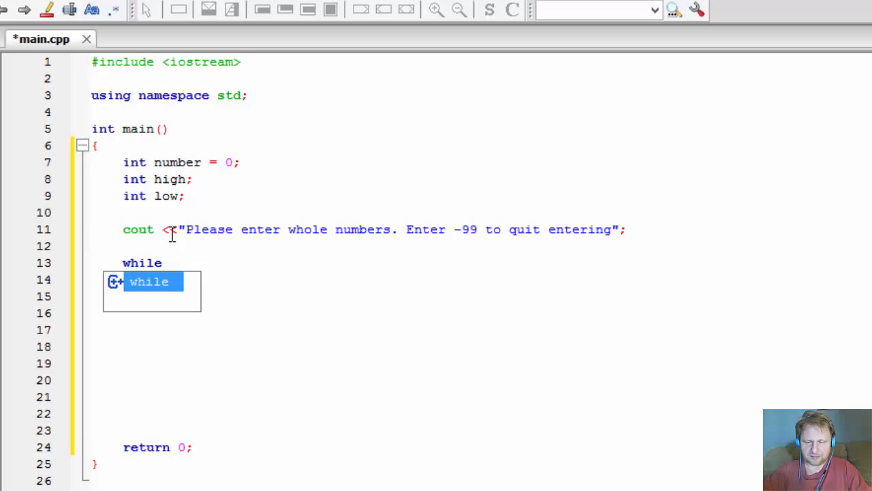
type("(number)")
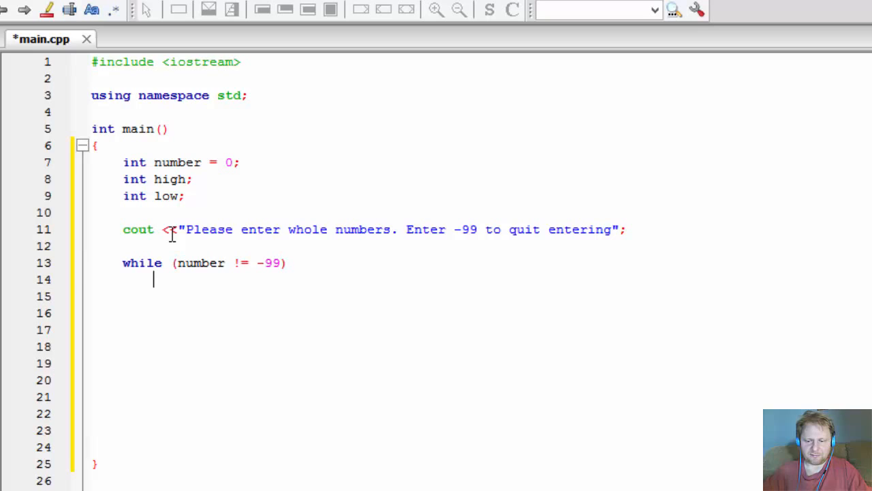
type("{")
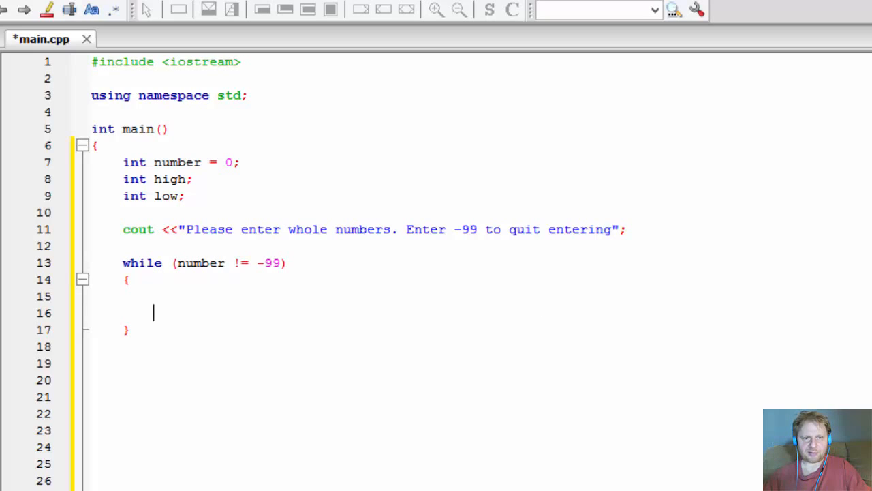
mouse_move(206, 267)
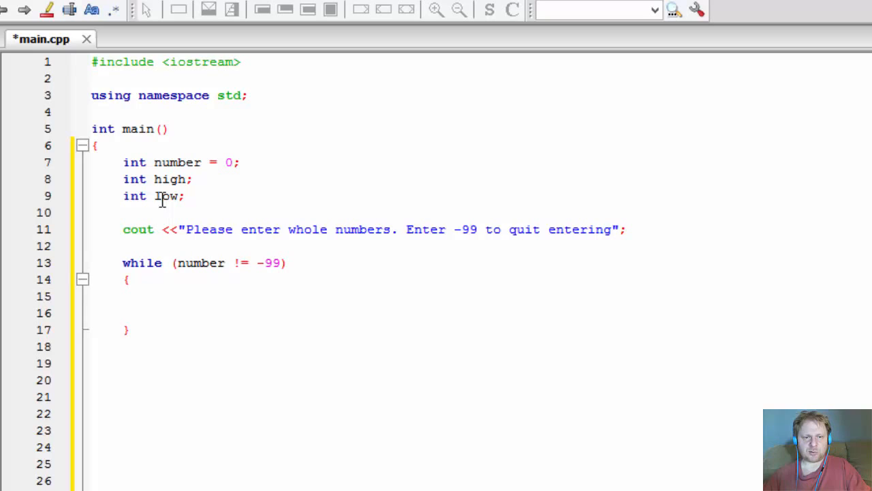
- Add int counter = 0; to the declarations after int low;
type("low")
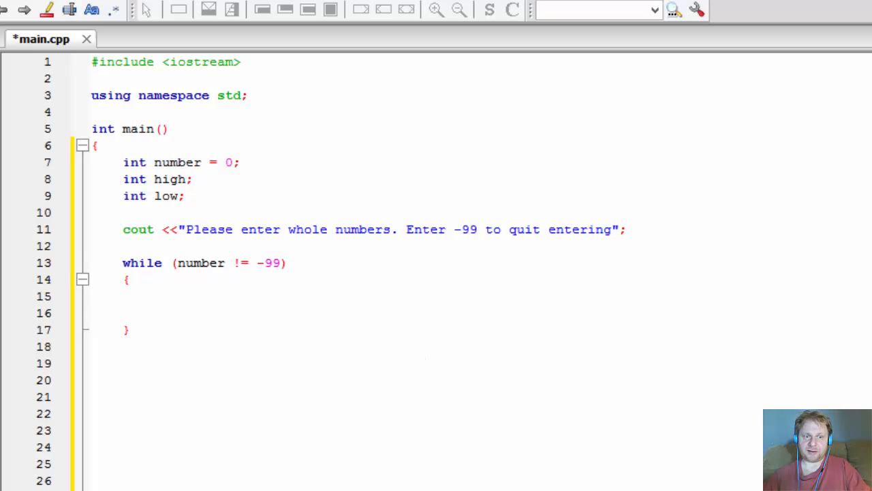
left_click(153, 312)
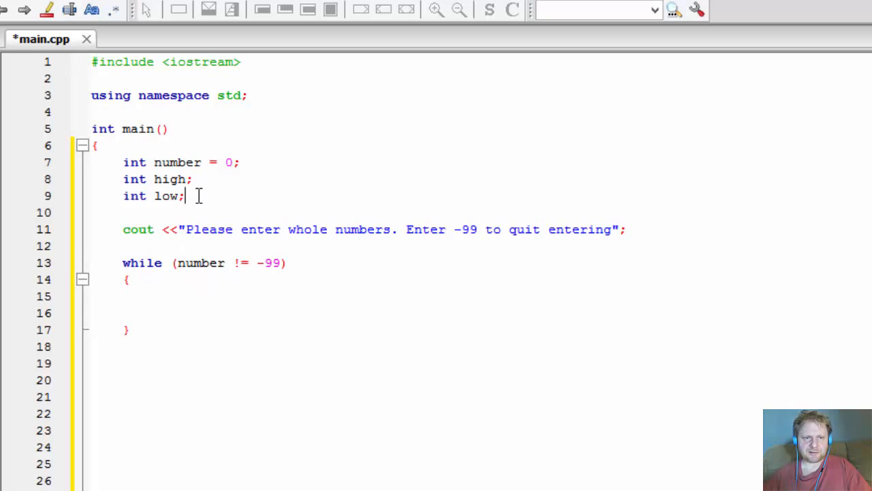
key("enter")
type("int cou")
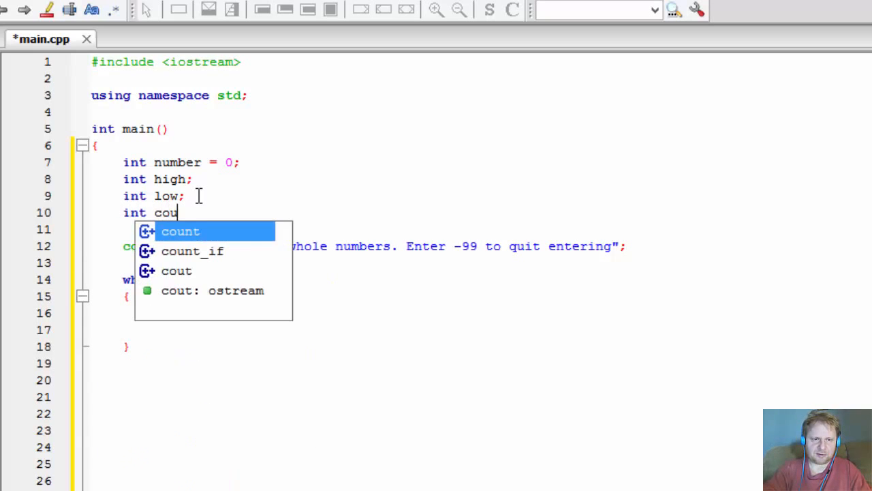
type("nter")
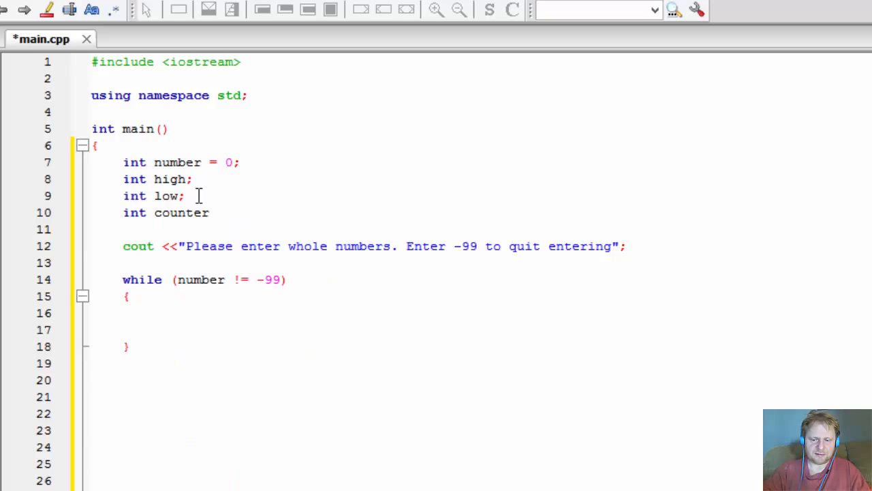
type("=")
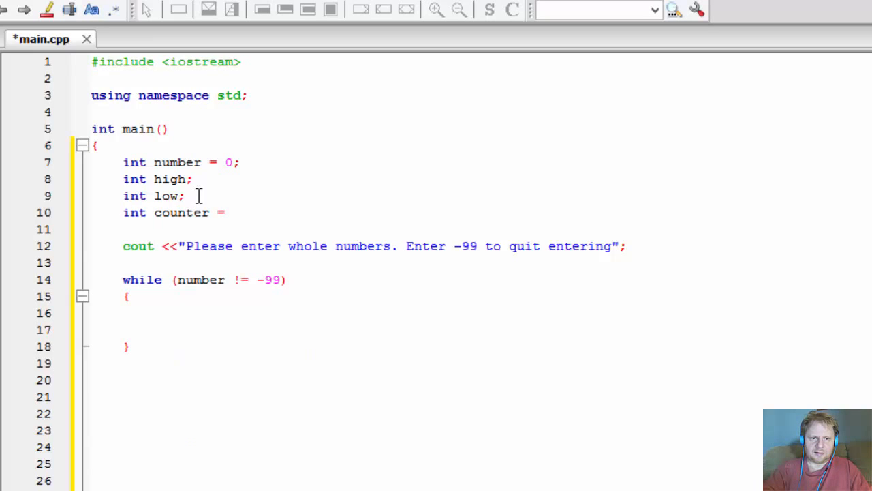
type("0;")
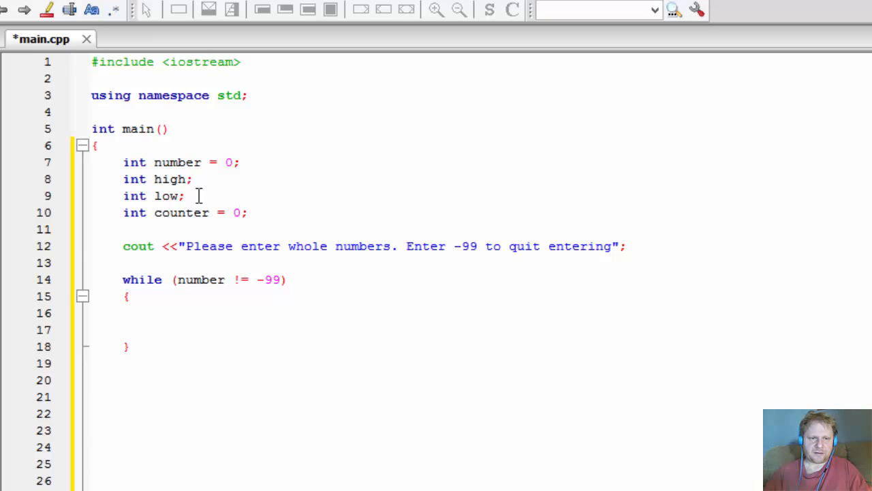
left_click(196, 313)
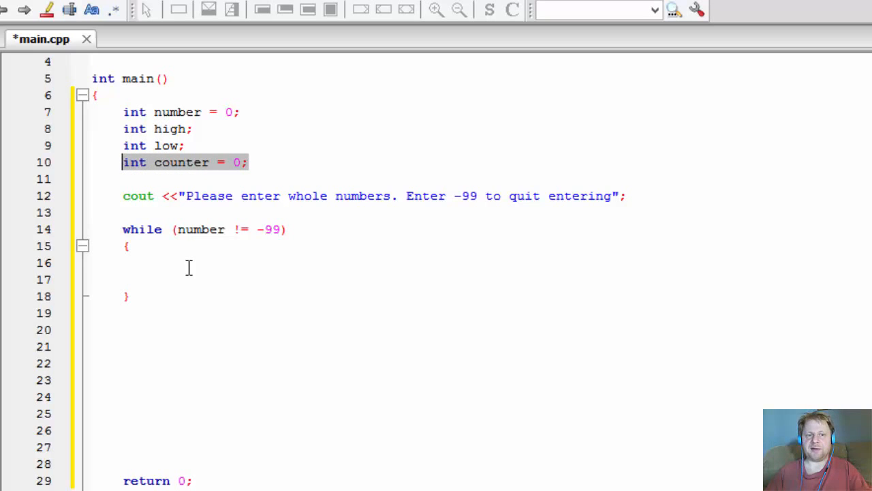
mouse_move(155, 269)
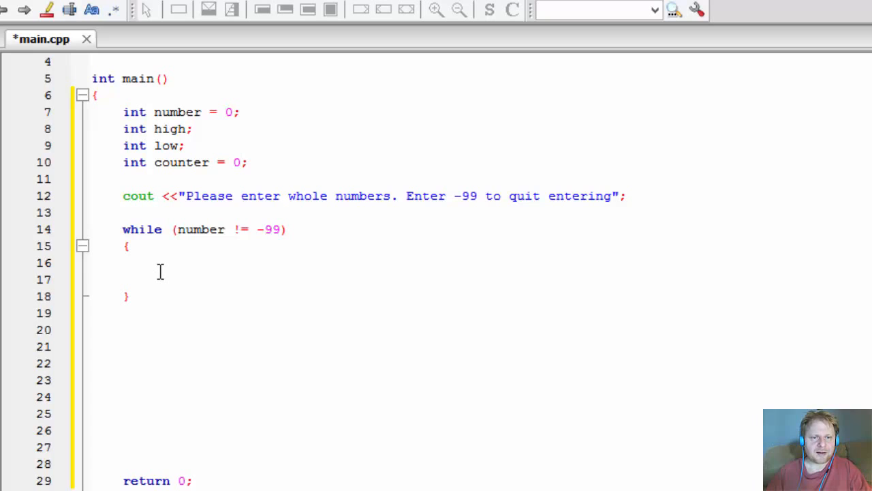
- Inside the while loop add an empty if (counter == 0) block with braces
left_click(152, 262)
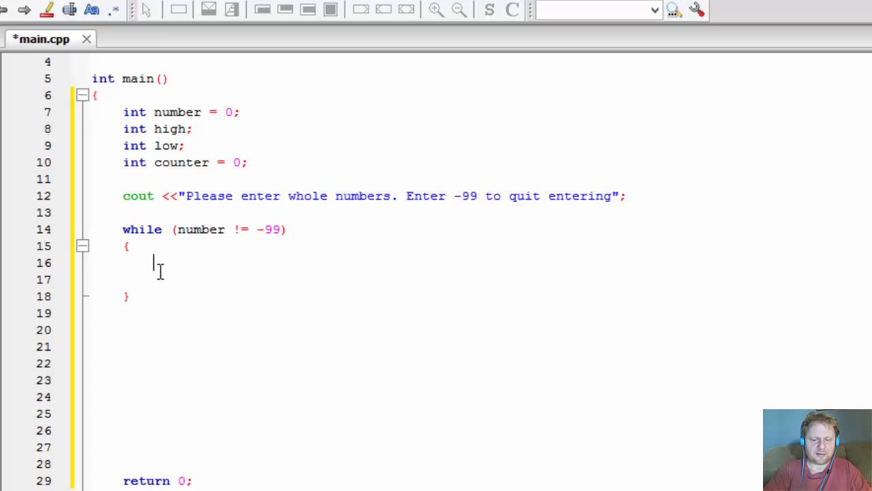
type("if")
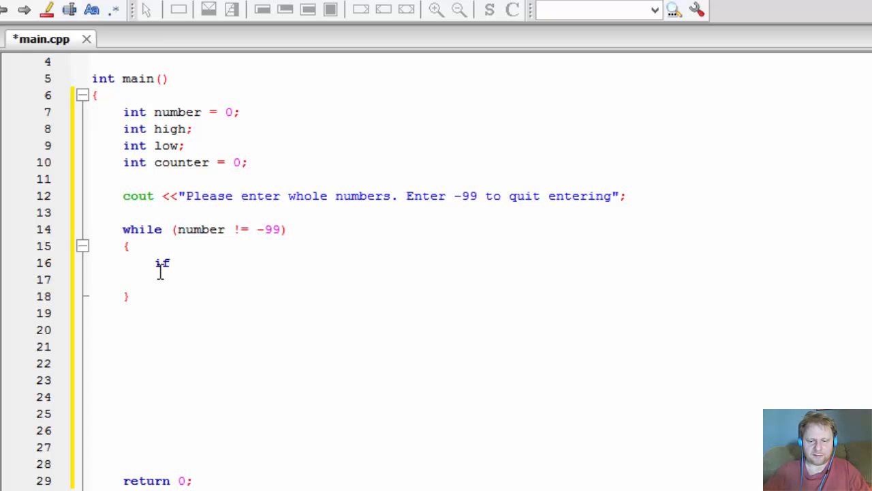
type("(c)")
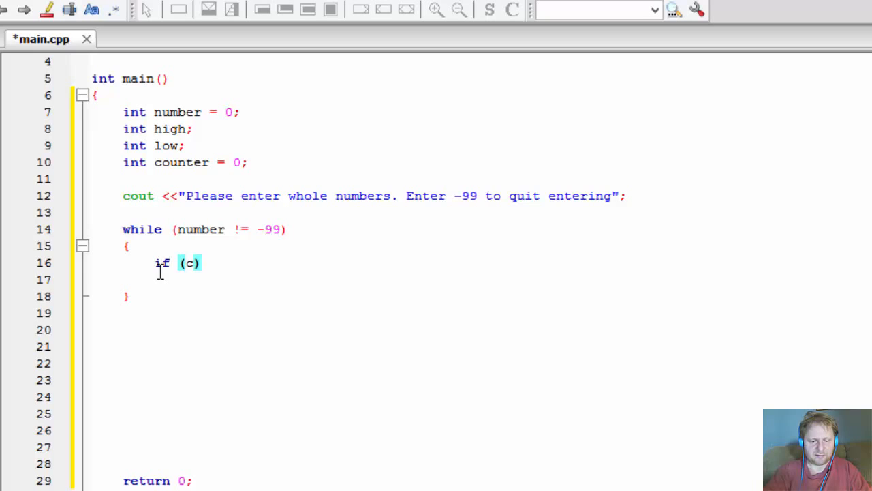
type("ounter ==")
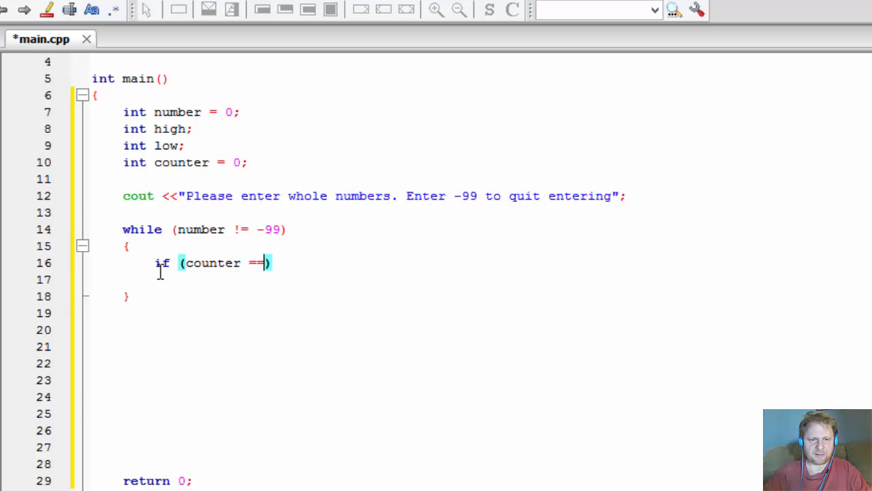
type("0")
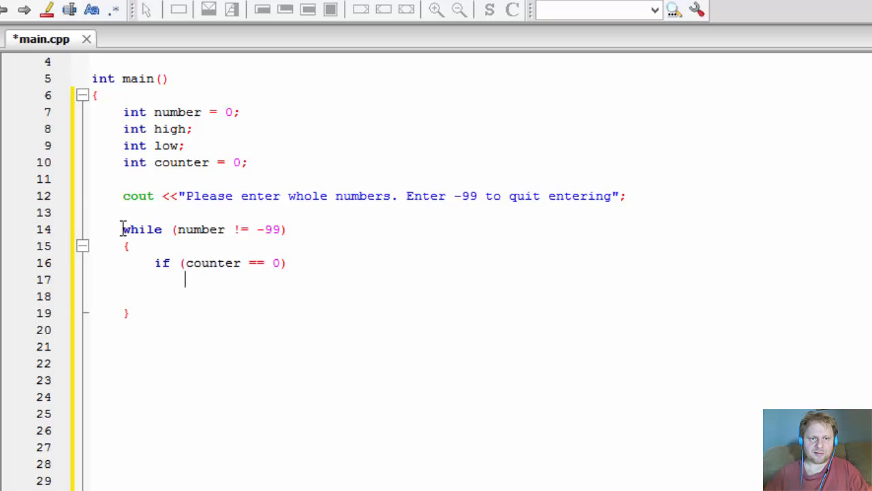
left_click_drag(123, 229, 185, 280)
type("{")
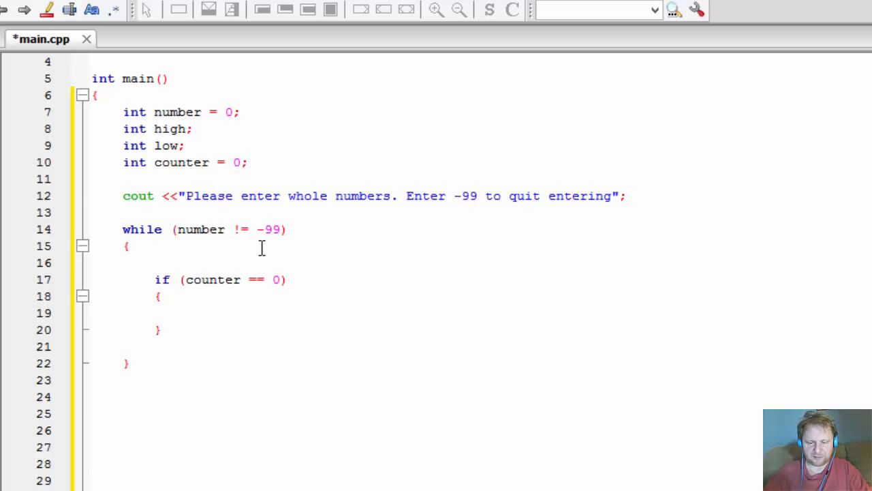
- Move the "Please enter whole numbers" prompt line to the top of the while body
type("cou")
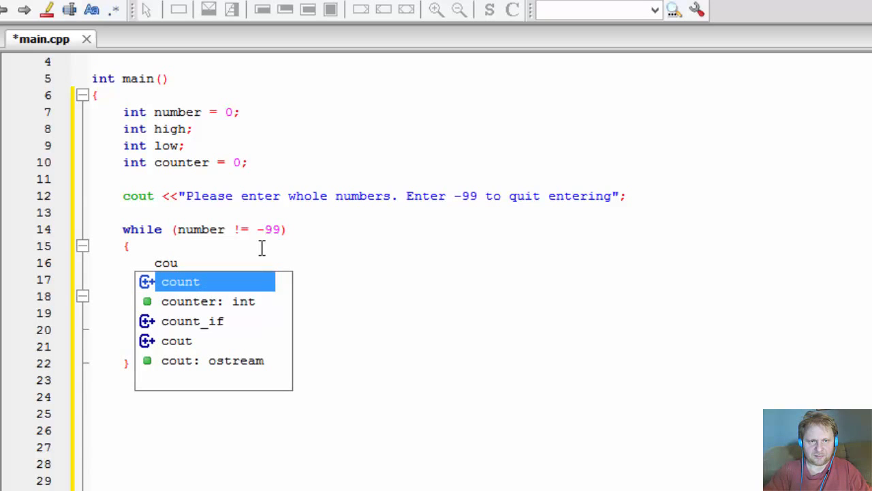
type("if (counter == 0)")
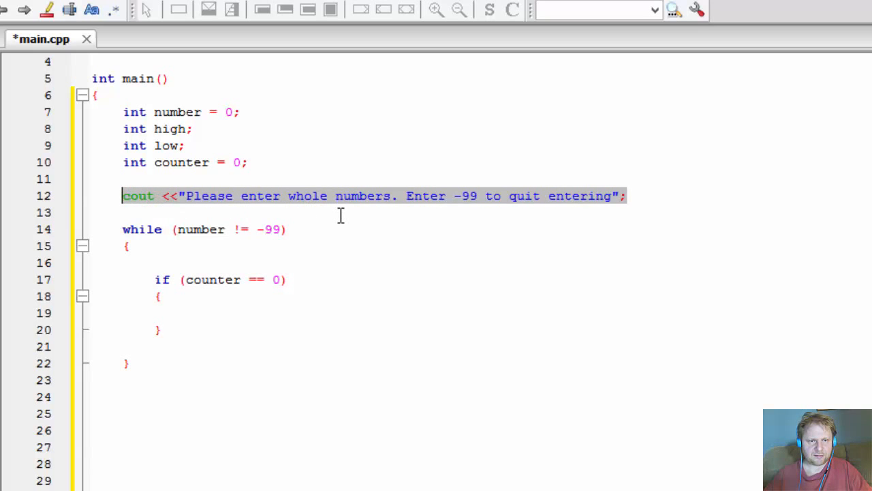
key("Delete")
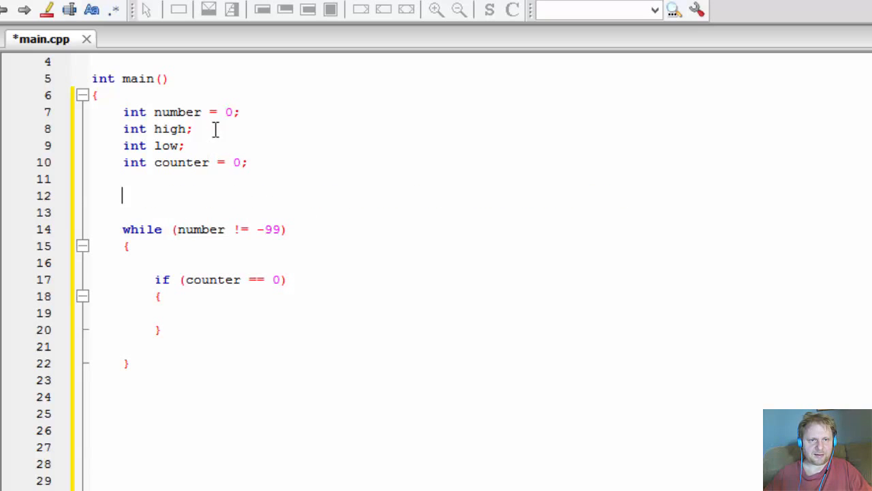
type("cout <<\"Please enter whole numbers. Enter -99 to quit entering\";")
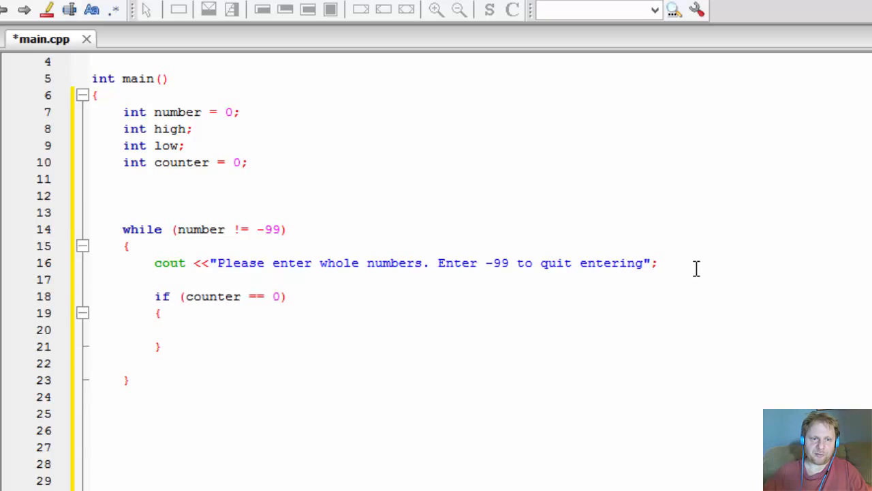
- Read the entry with cin >> number; right after the prompt
type("cin >>")
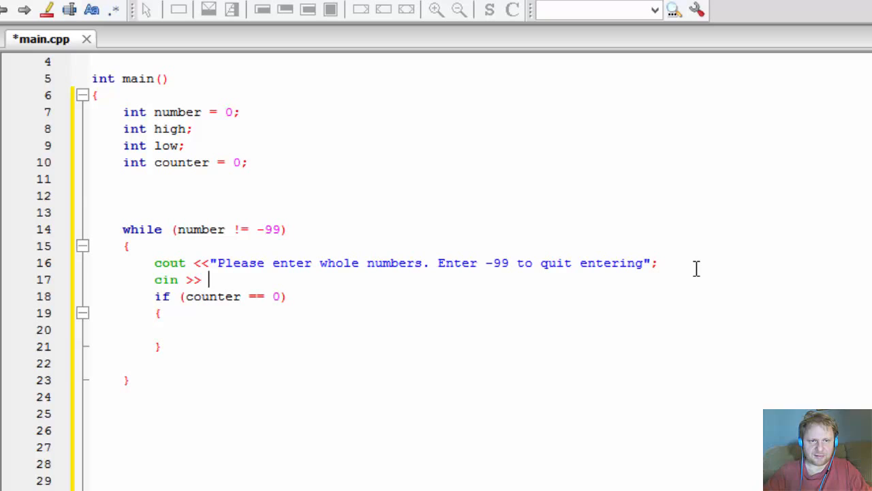
type("number;")
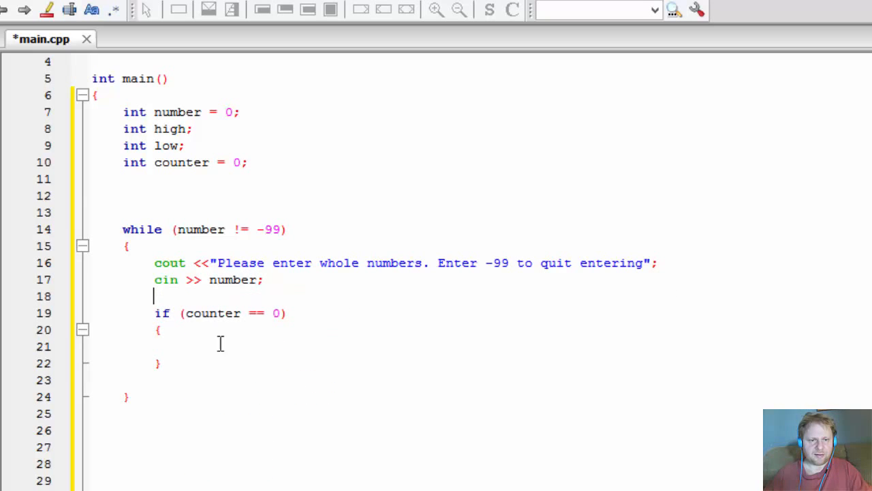
mouse_move(134, 204)
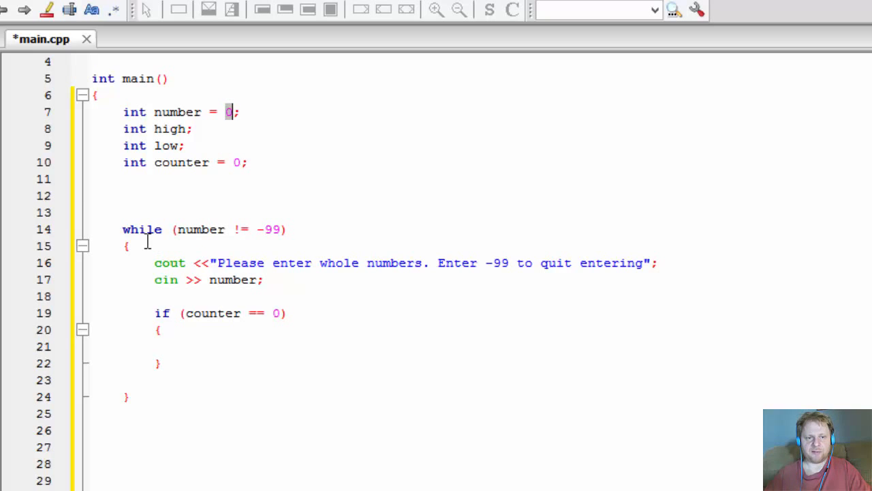
left_click_drag(155, 261, 265, 280)
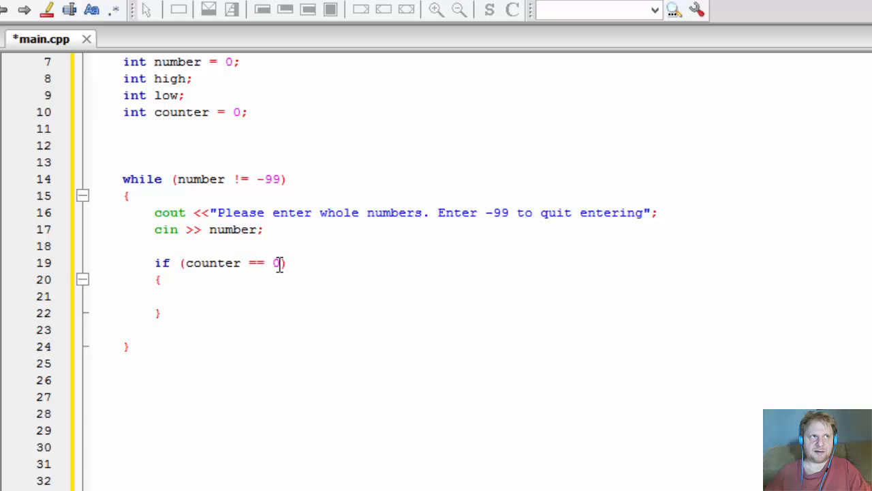
- Set high = number in the counter == 0 branch and try an else (counter == 1) line
left_click(184, 296)
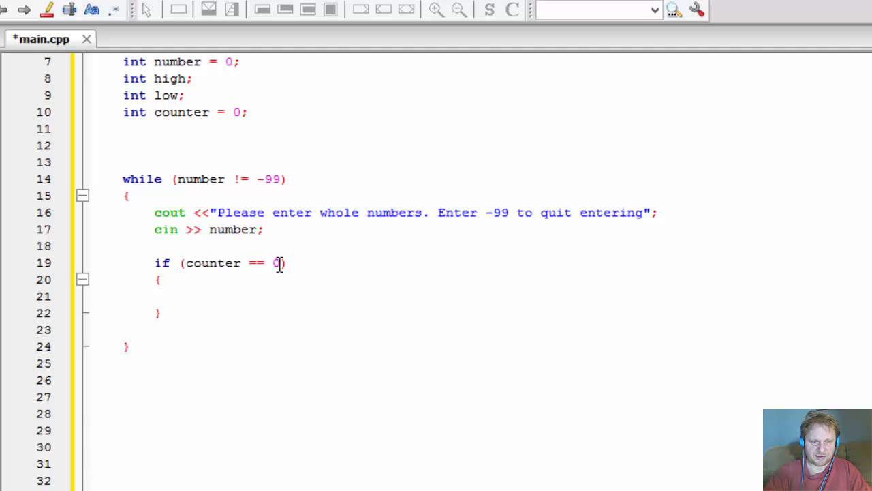
type("high = number;")
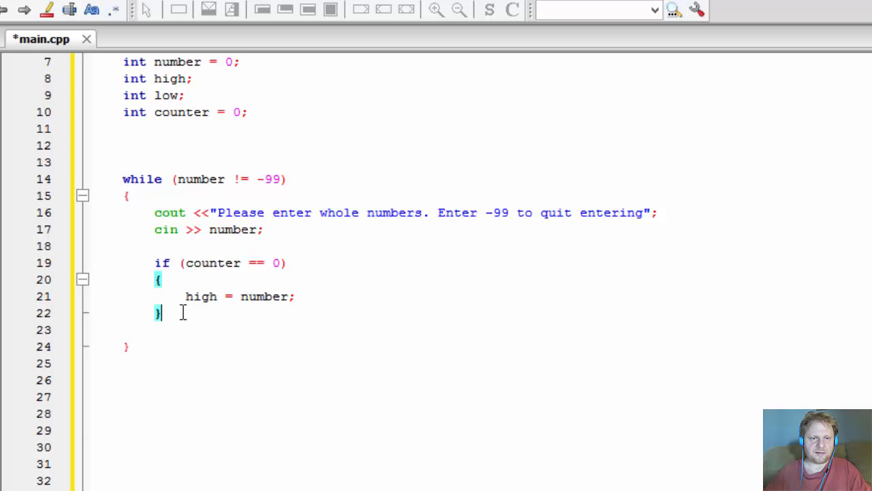
type("else")
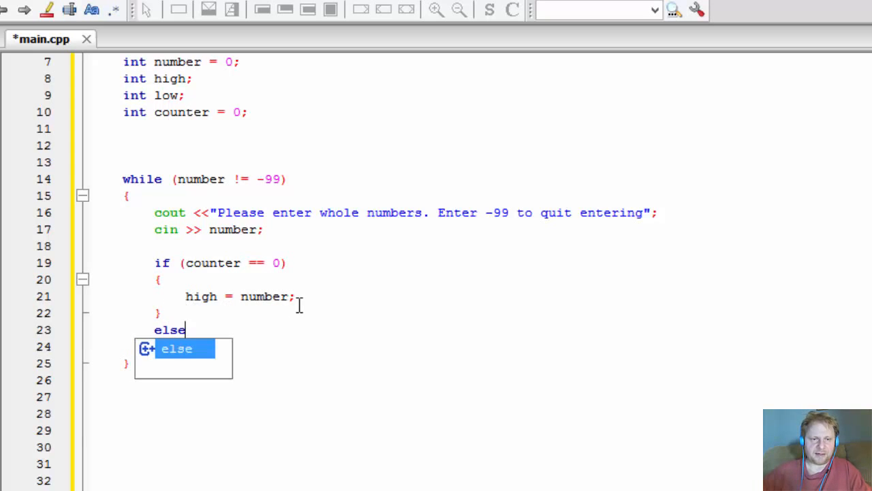
type("(count")
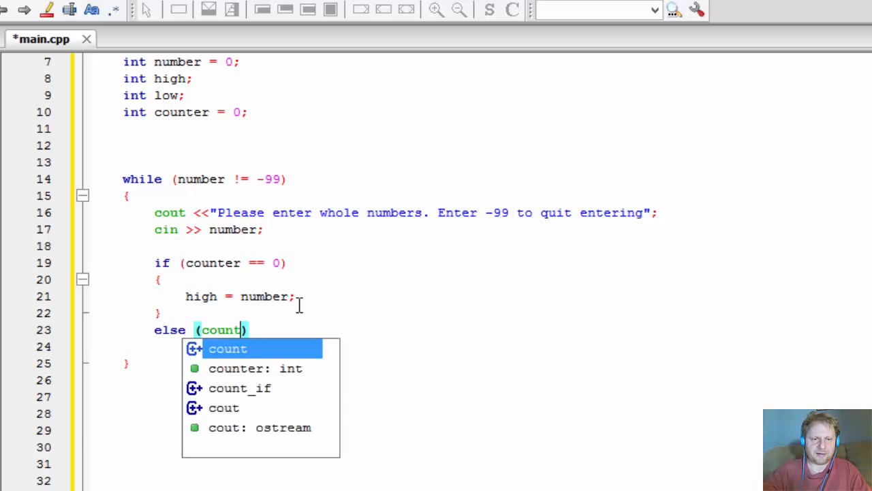
type("er == 1")
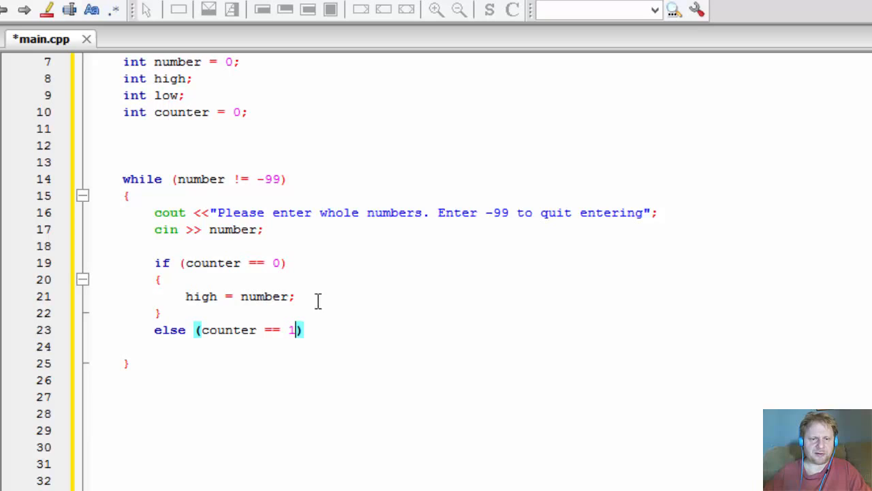
mouse_move(258, 305)
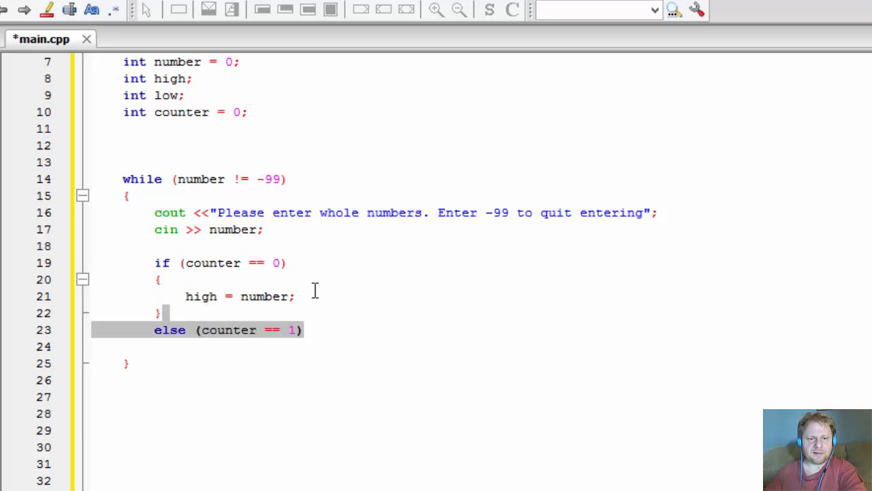
- Replace the else line with low = number; inside the counter == 0 braces
type("lo")
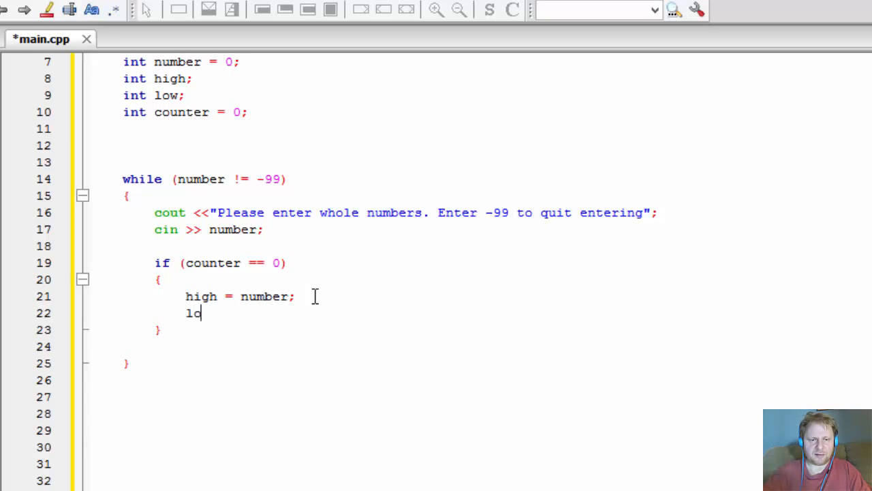
type("w")
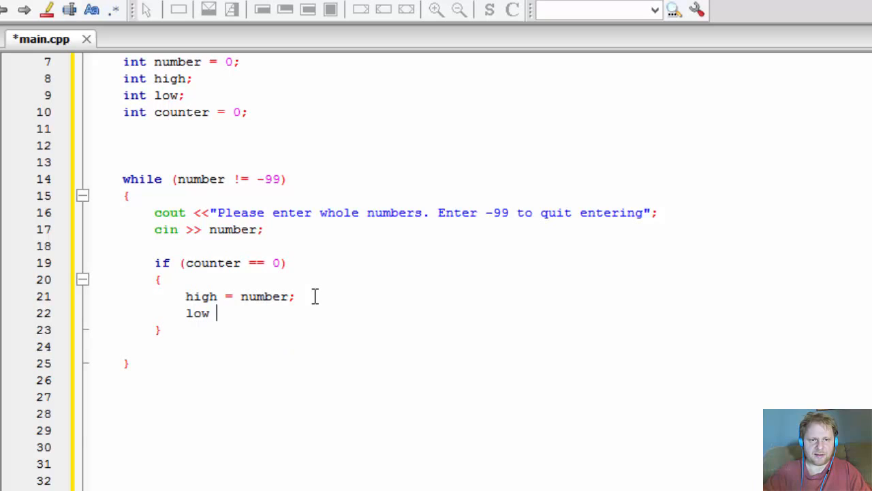
type("= n")
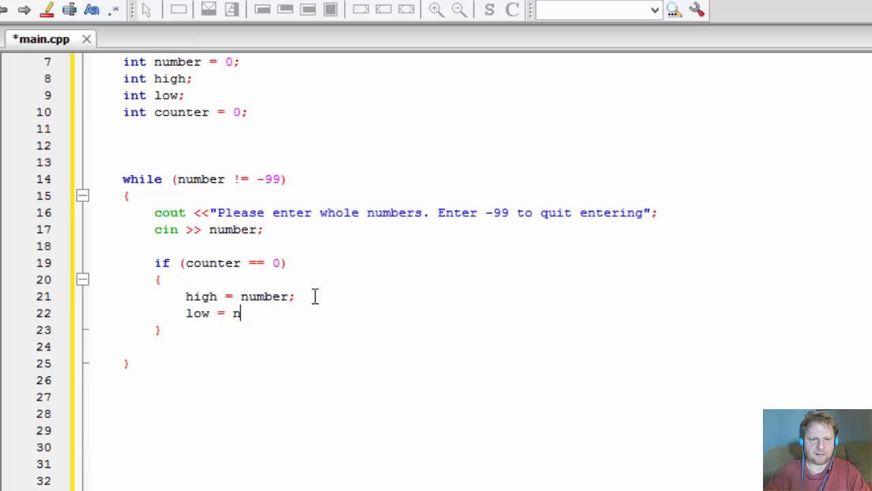
type("umber;")
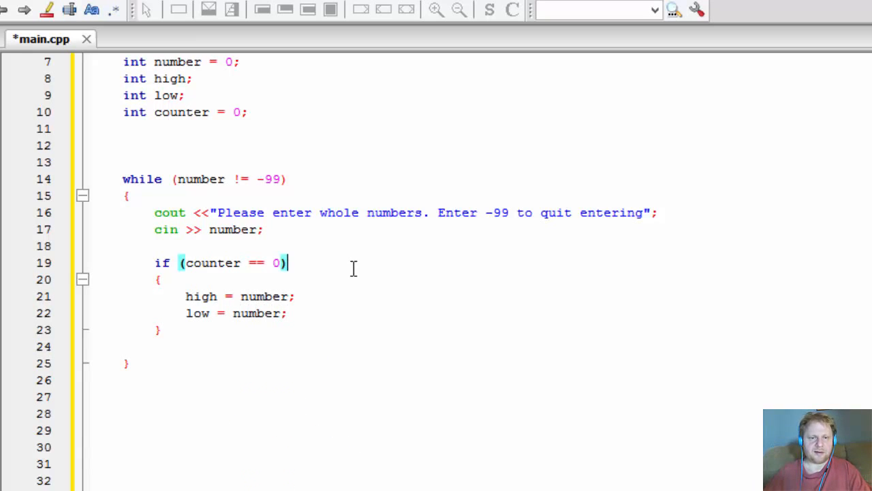
left_click(289, 312)
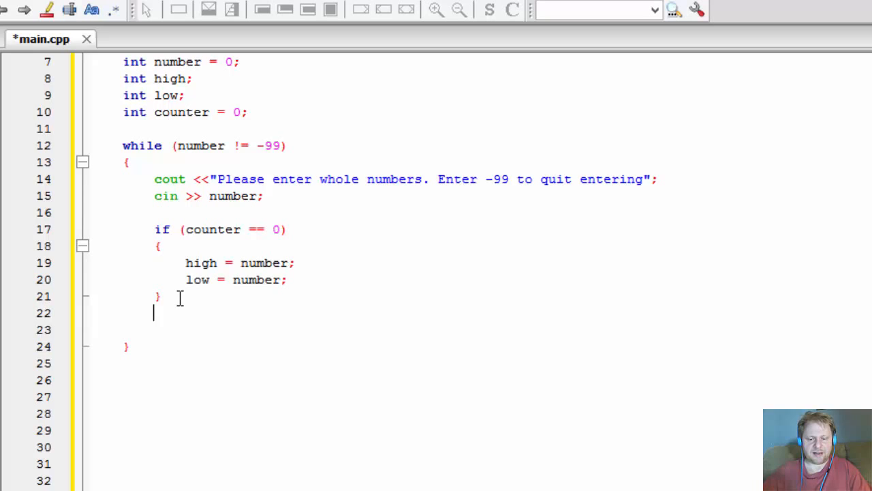
- Add an else branch with if (number > high) high = number;
type("else")
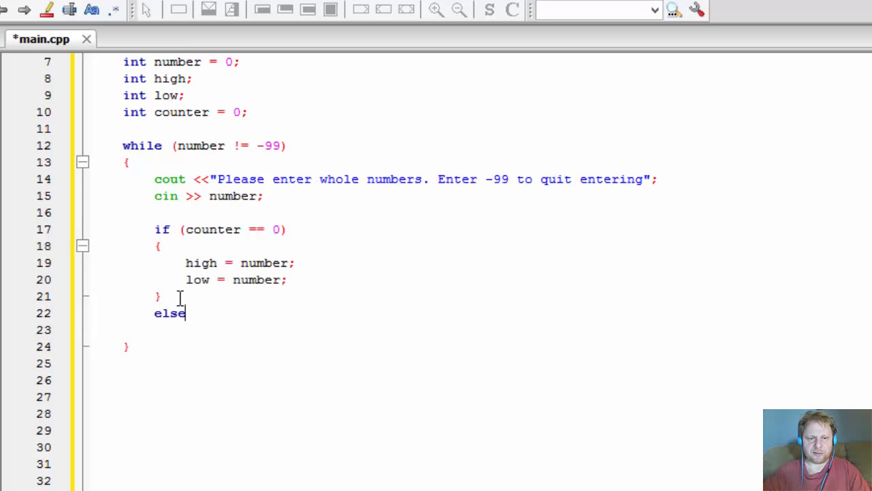
type("{")
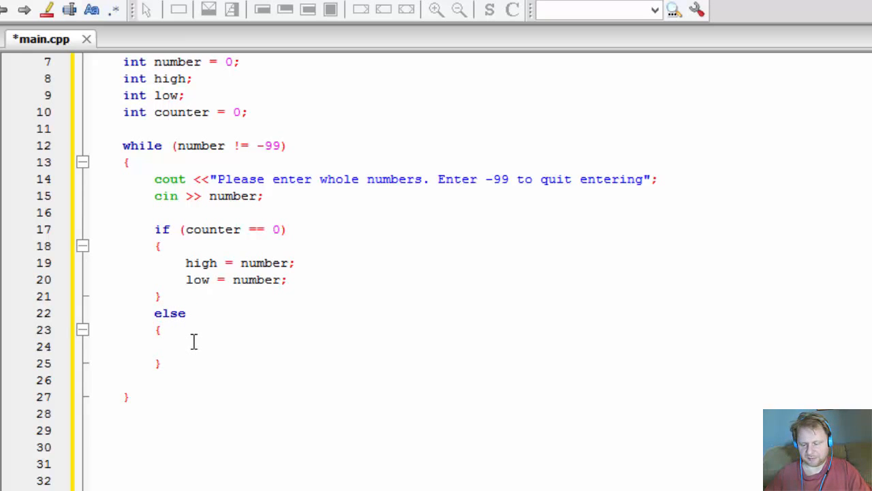
type("if")
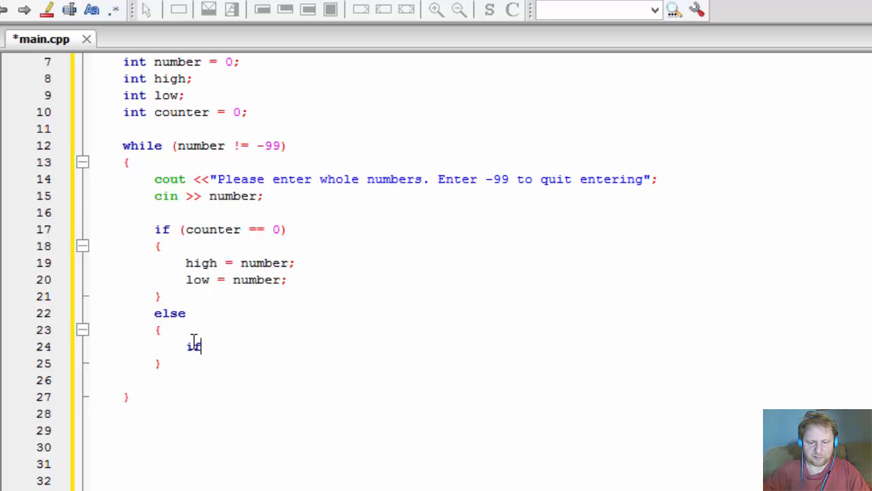
type("(n")
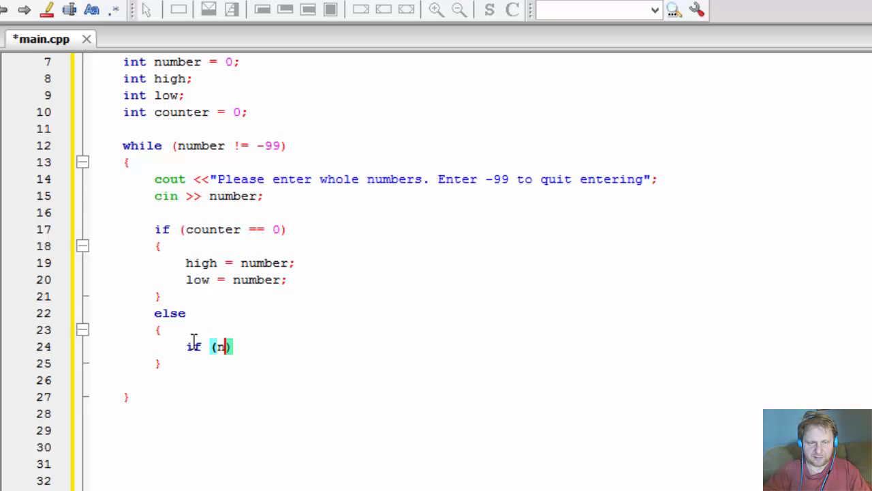
type("umber")
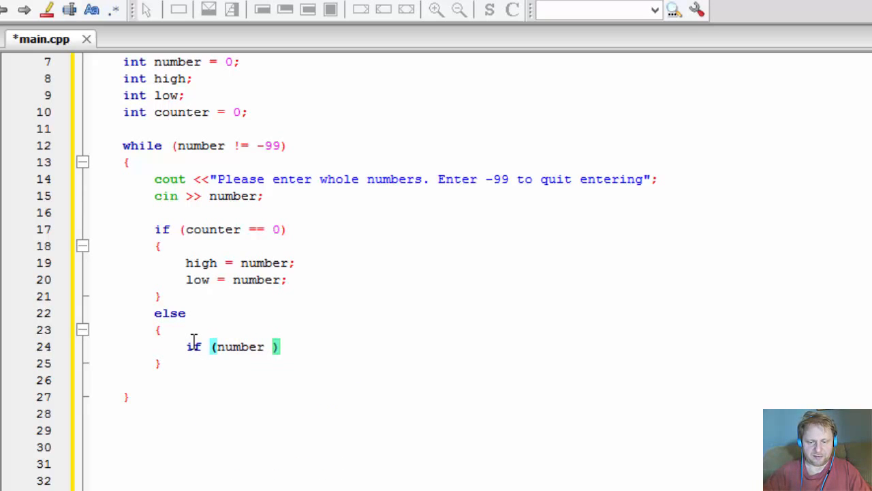
type("> high")
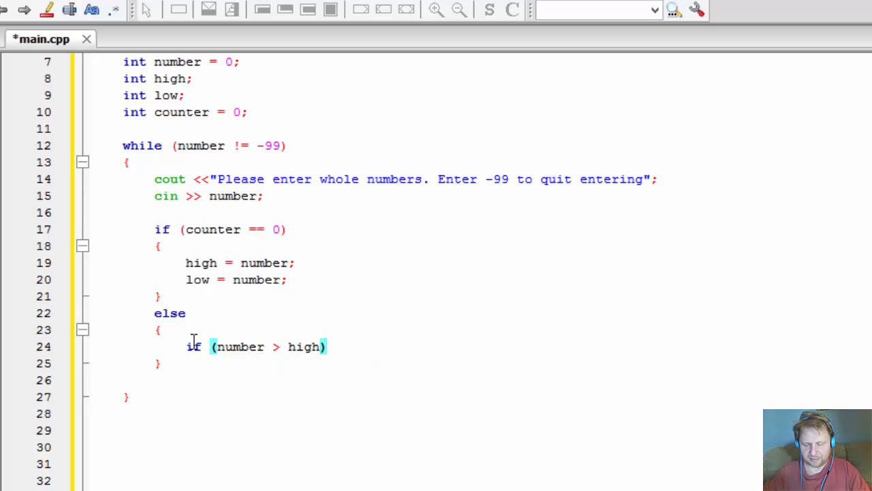
type("high = number")
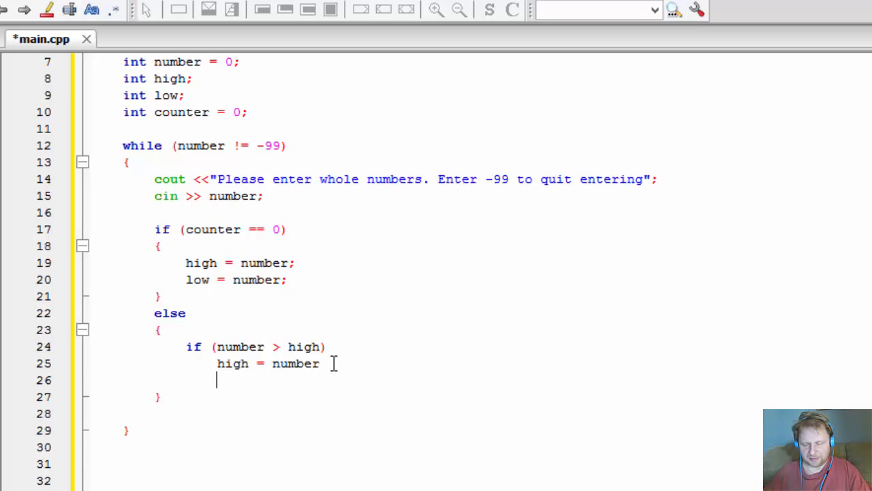
- Add else if (number < low) low = number; under it
type("else")
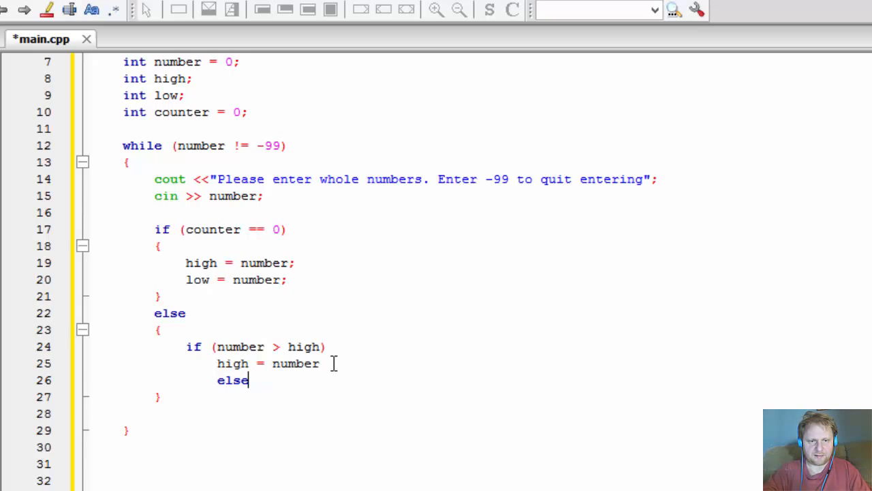
type("if ()")
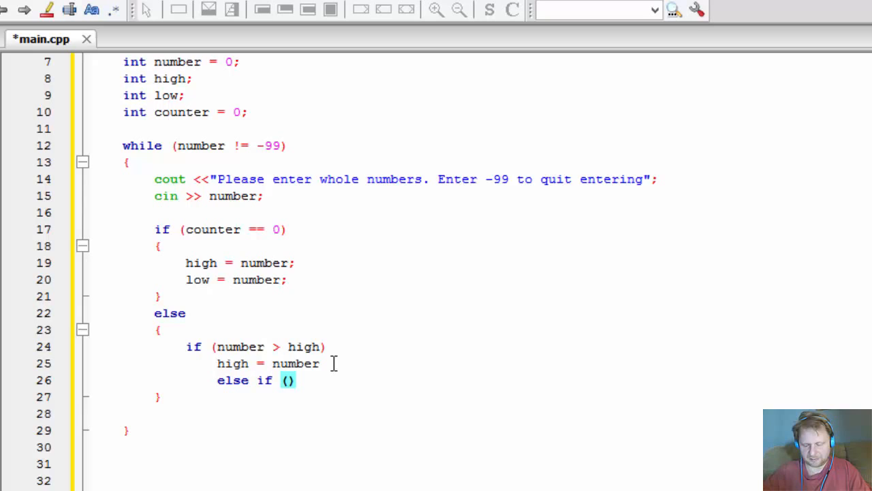
type("number <")
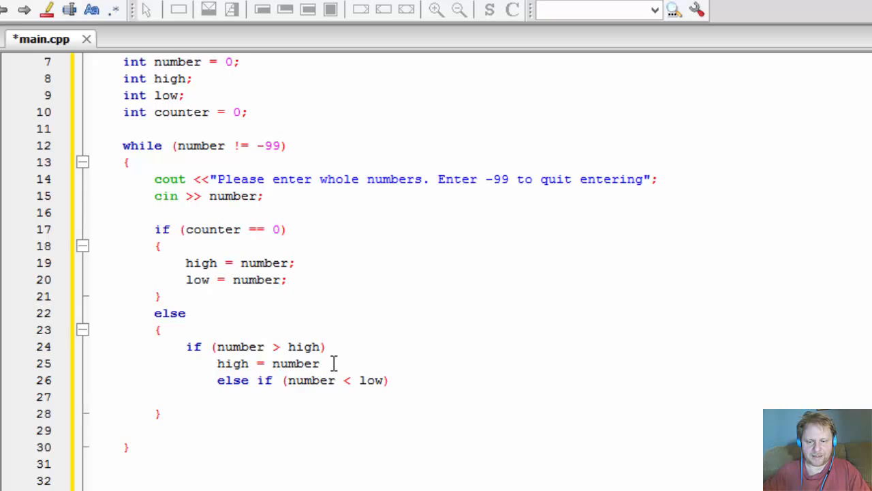
type("low = n")
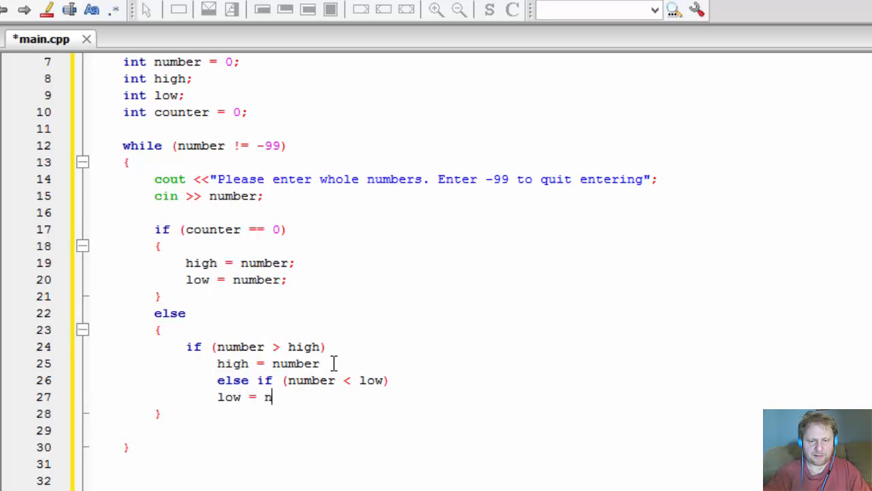
type("umber;")
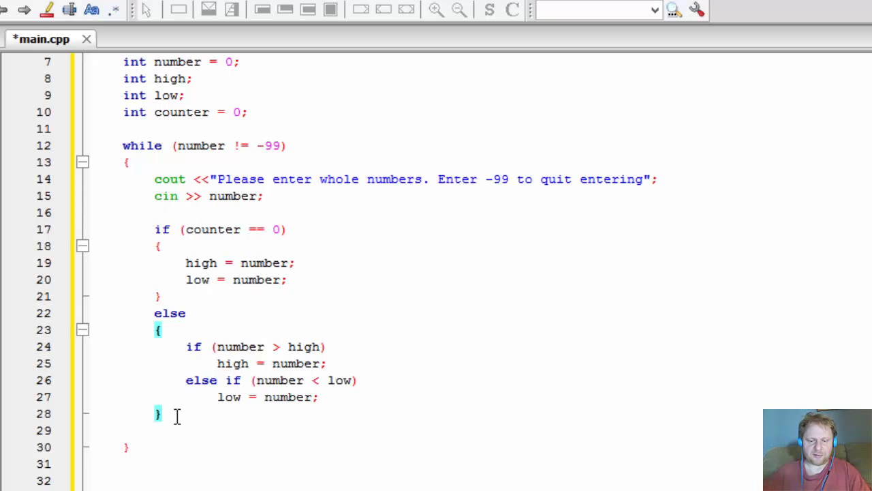
- Increment the counter with counter++; at the end of each loop pass
type("count")
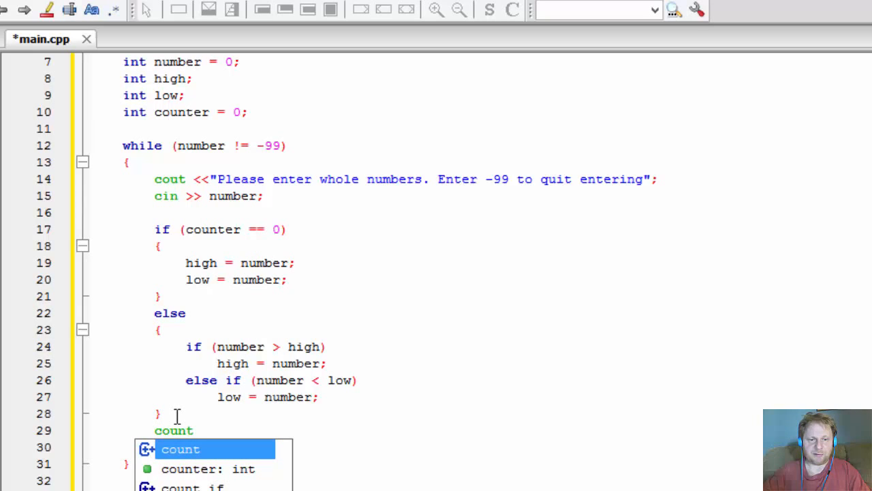
type("er")
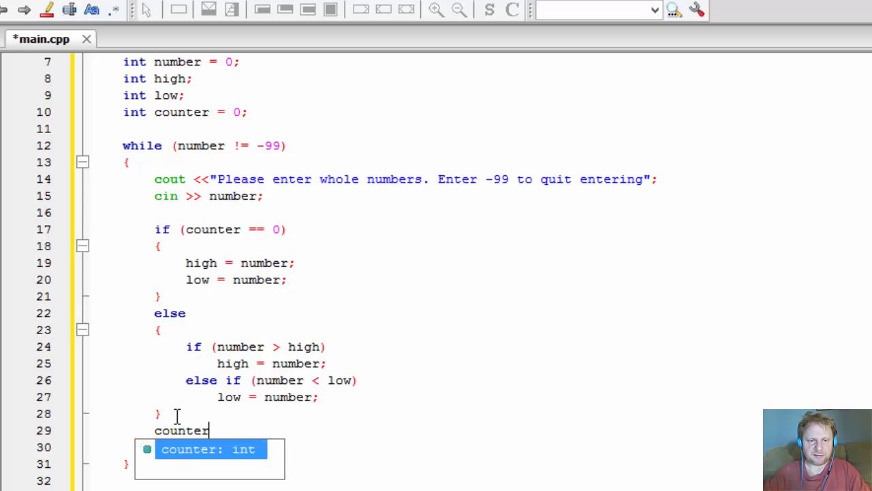
type("++;")
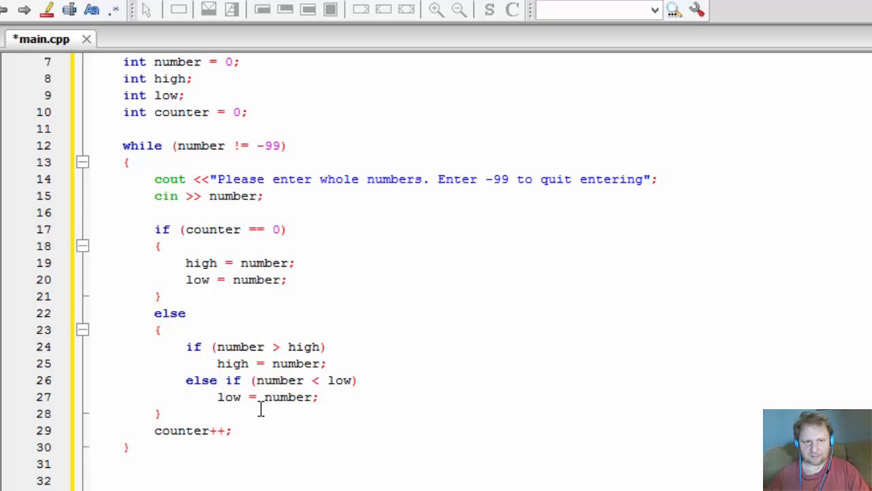
mouse_move(291, 204)
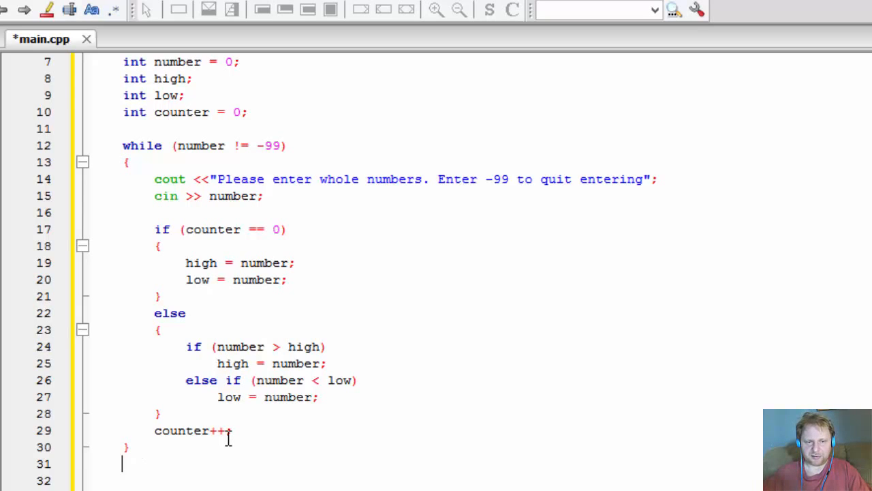
- After the loop print "The highest number you entered was " << high << endl
type("cout")
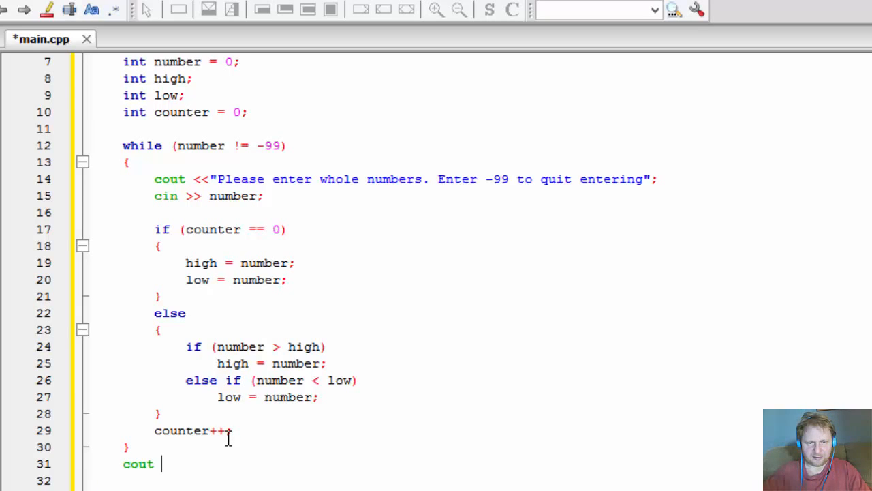
type("<< \"The")
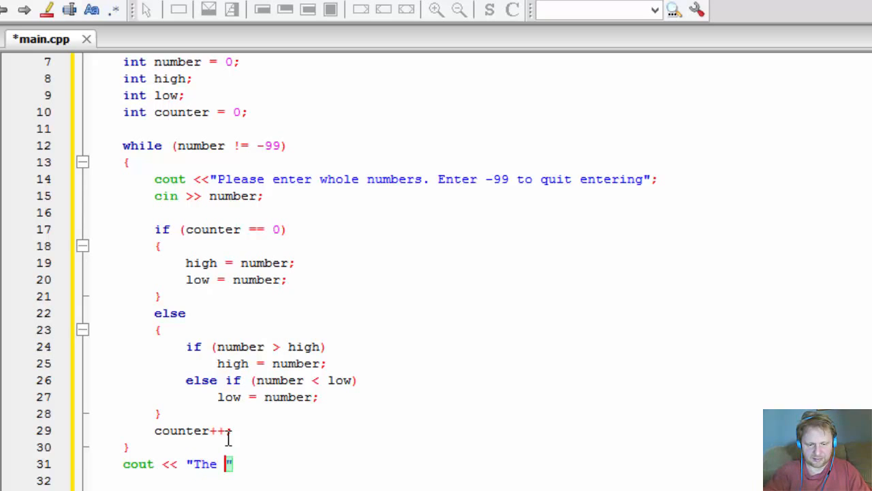
type("highest number you e")
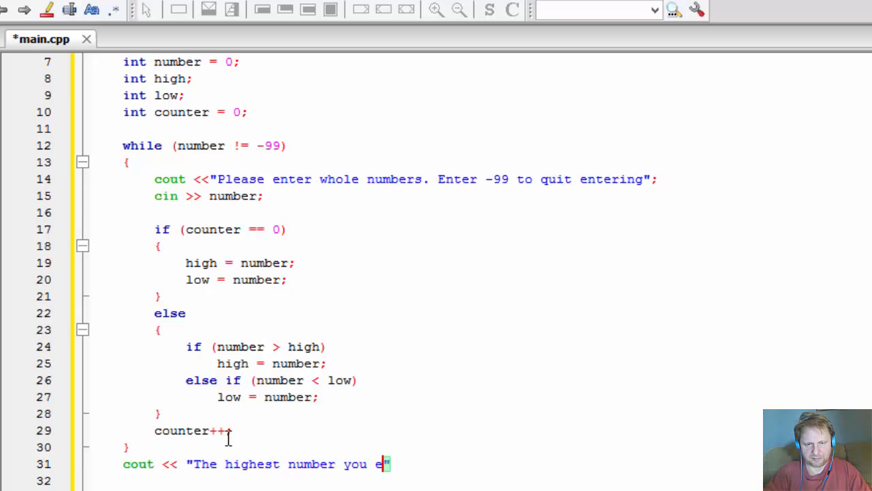
type("ntered was")
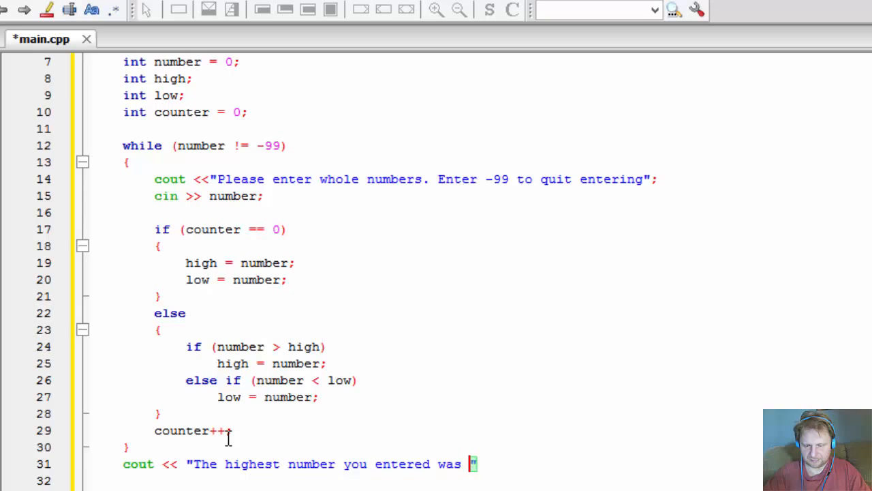
type("<<")
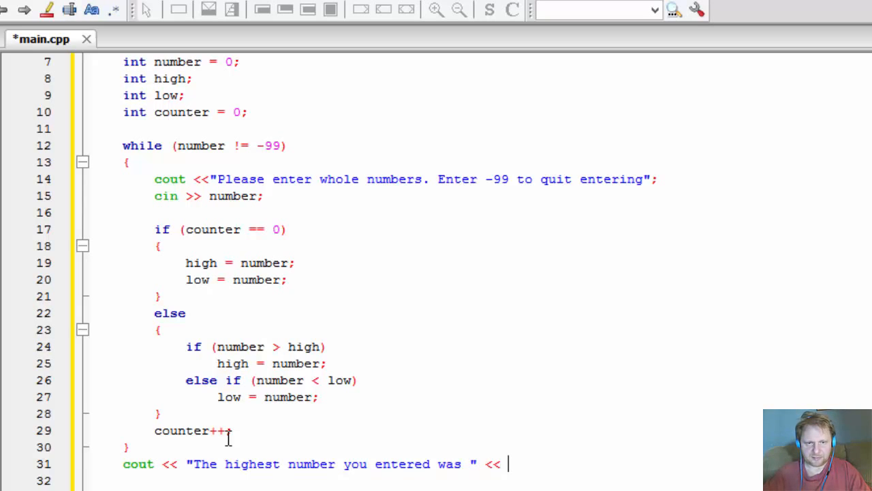
type("high")
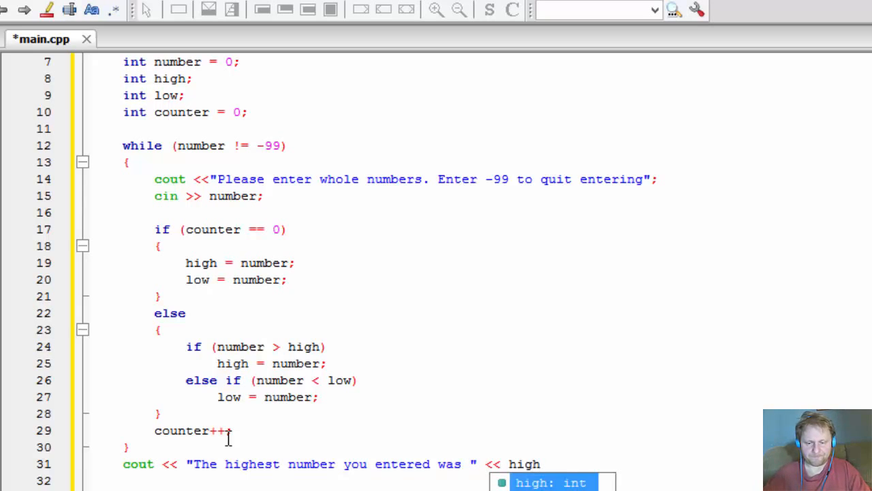
type("<<endl;")
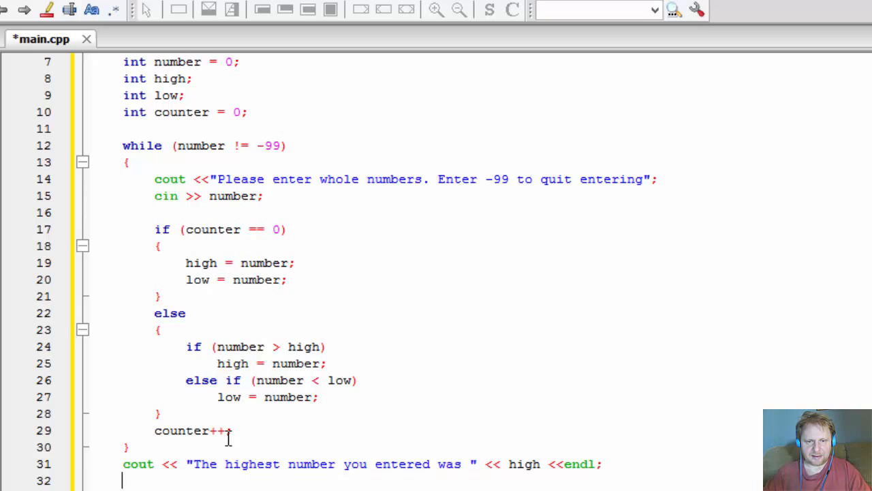
- Print "The lowest number you entered was " << low << endl; on the next line
type("cout <")
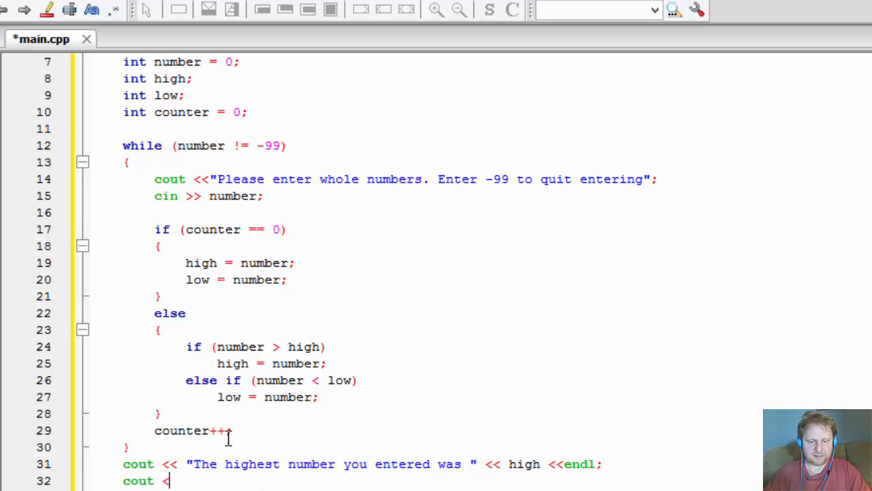
type("\"T")
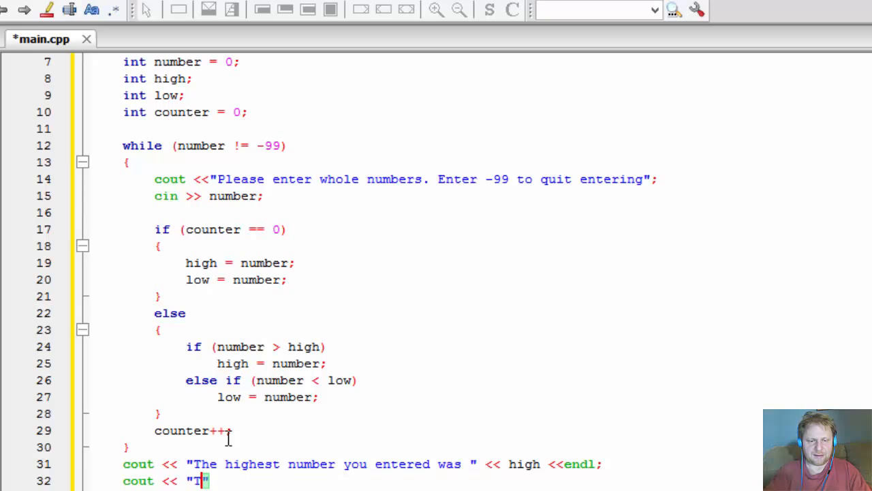
type("he lowest nu")
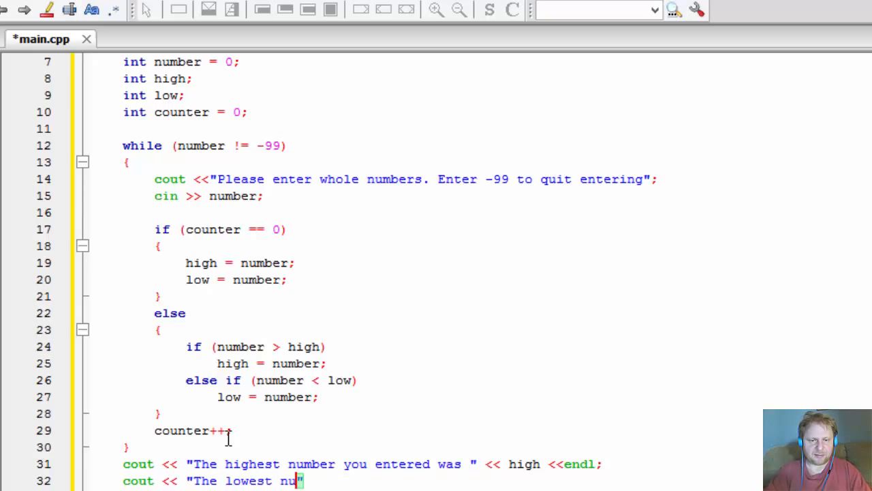
type("be")
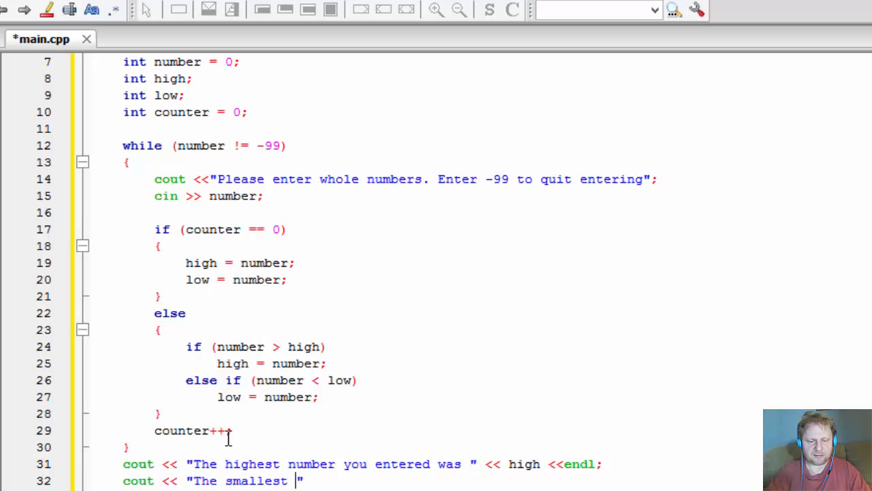
type("number you entered was")
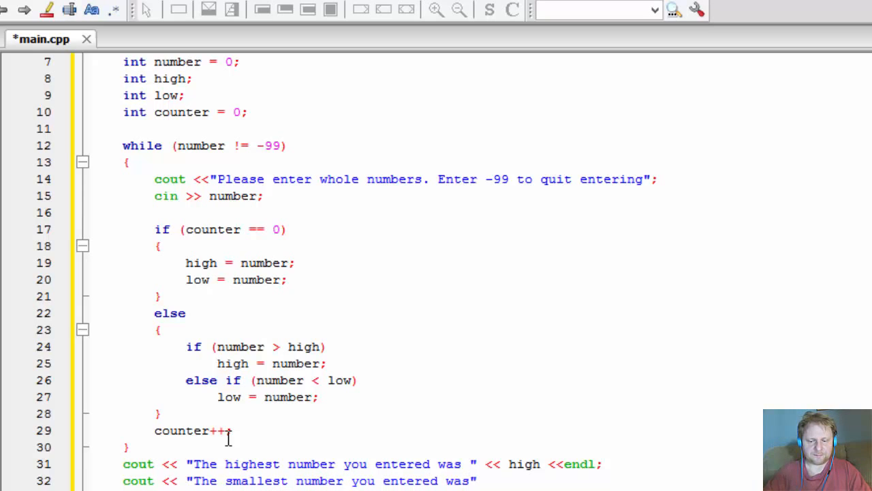
type("\" <<")
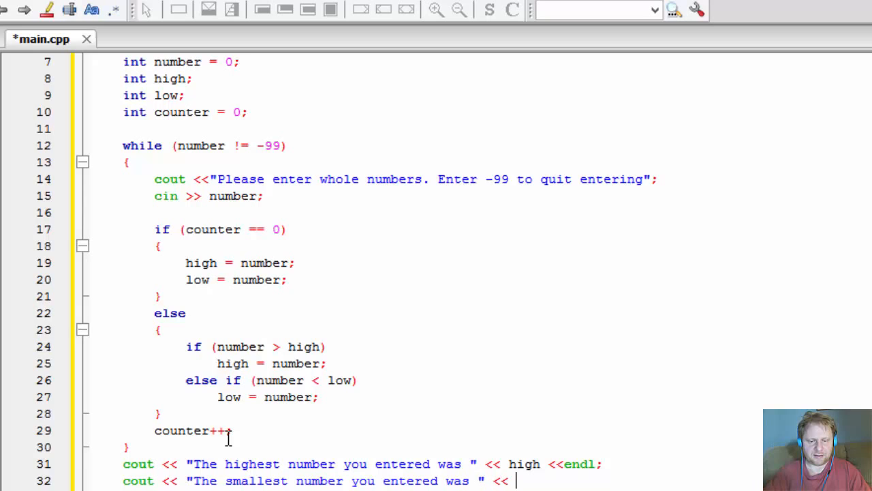
type("low <<")
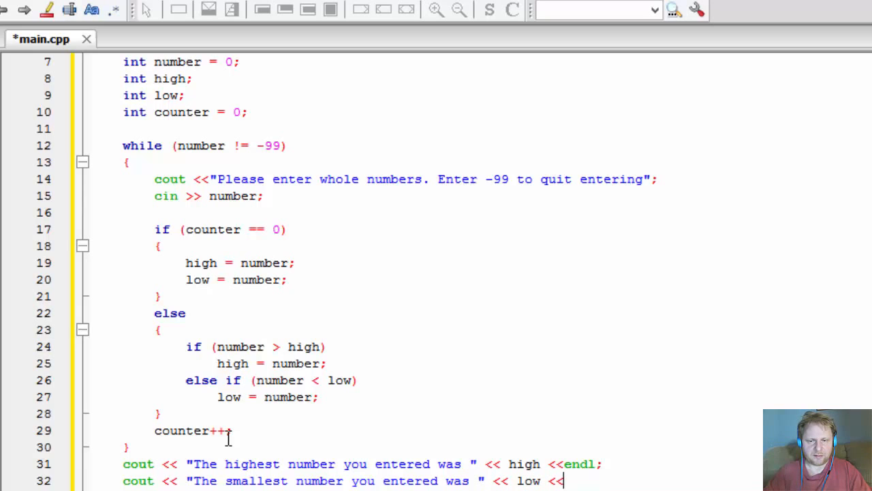
type("endl;")
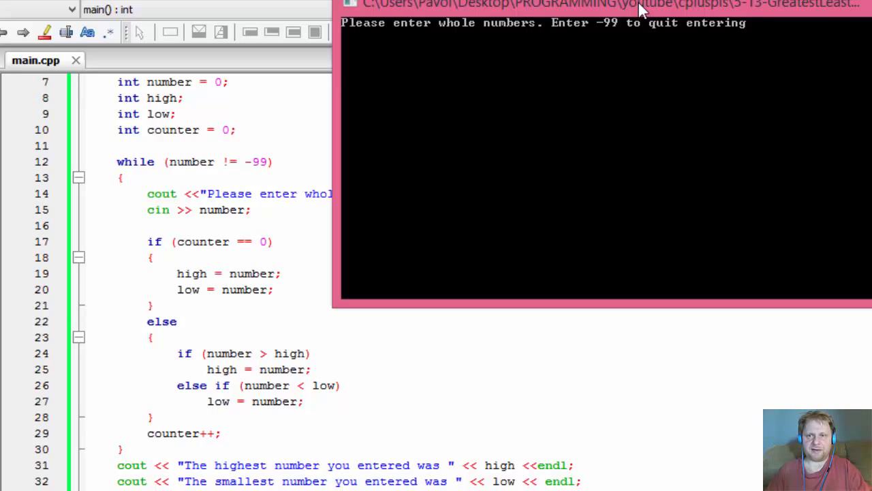
- Run the program and enter 5, 4, 10, 9, -9, -99, exposing the smallest reported as -99
type("5")
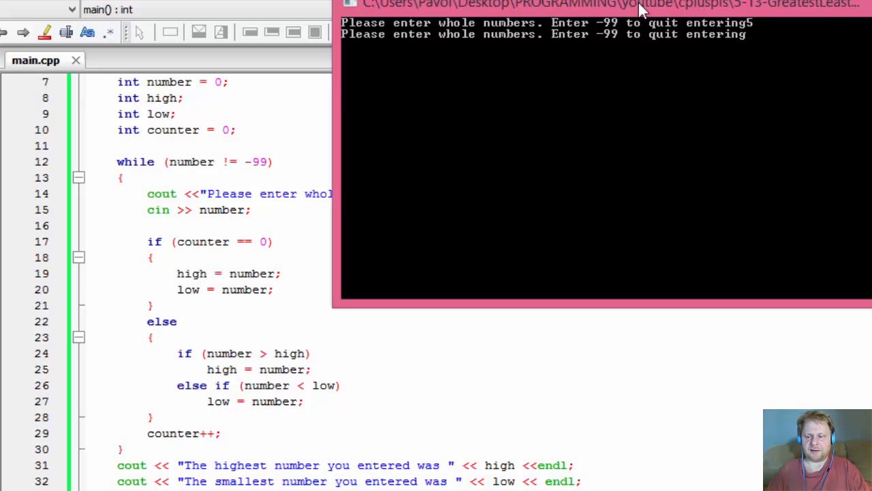
type("4")
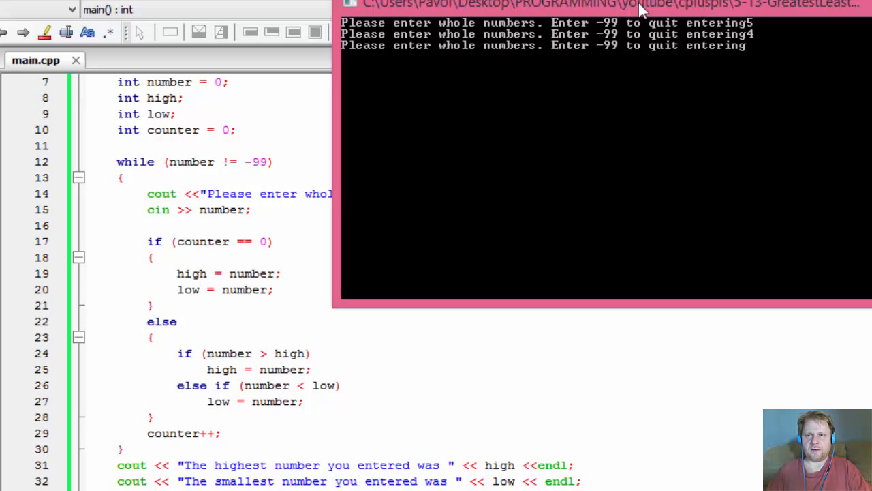
type("10")
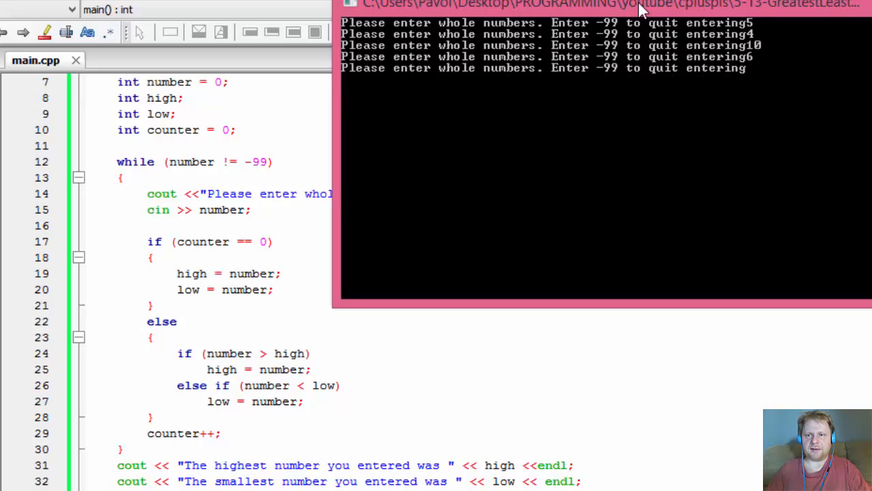
type("9")
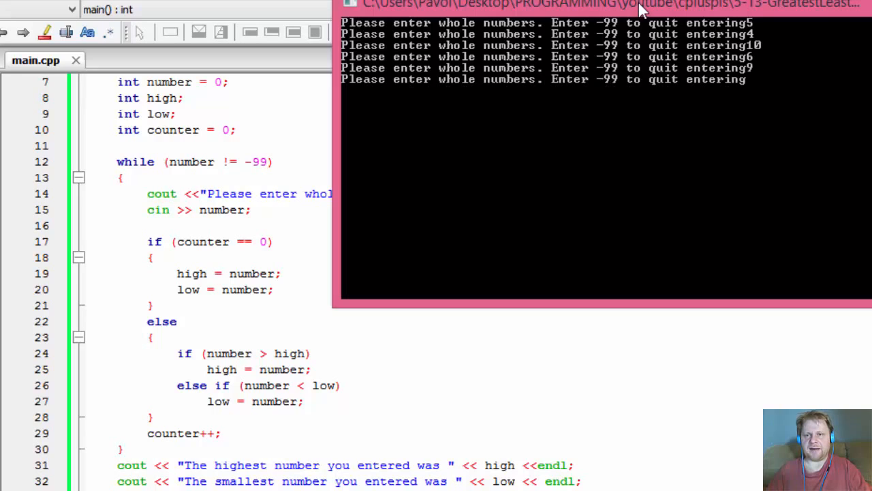
type("-9")
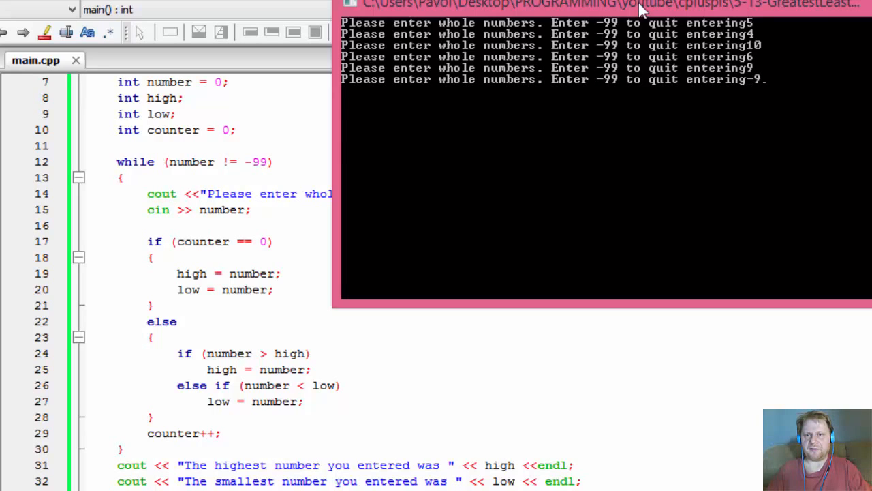
type("-99")
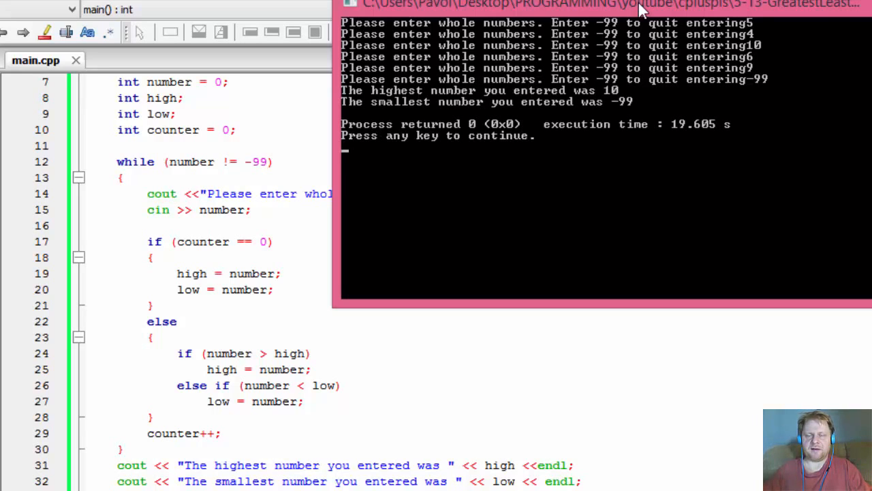
mouse_move(617, 101)
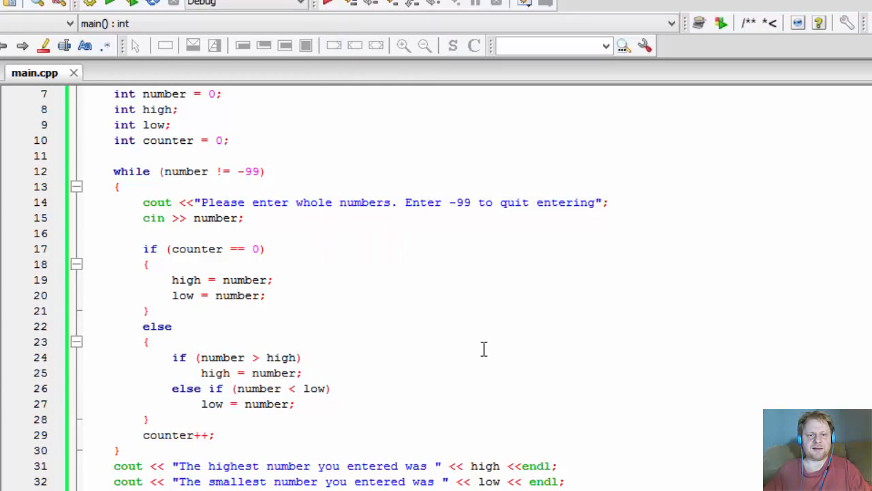
- Add '&& number != -99' to the number > high and number < low conditions
scroll("down", 3)
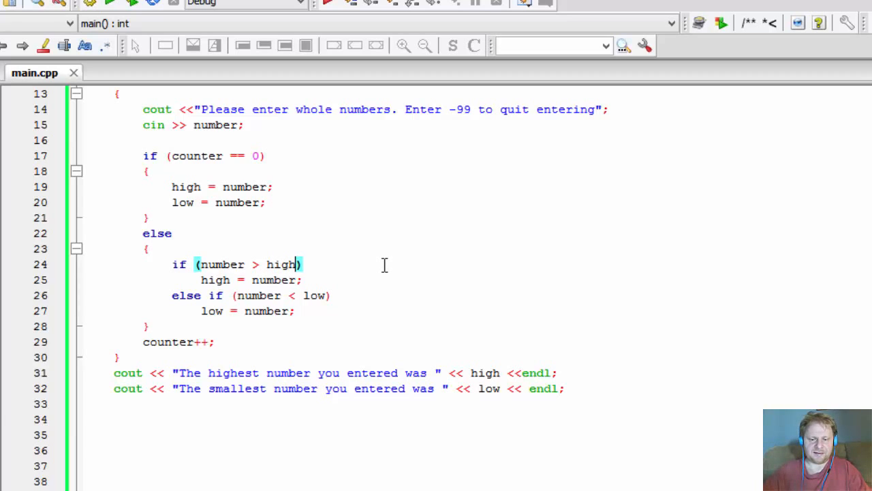
type("&&")
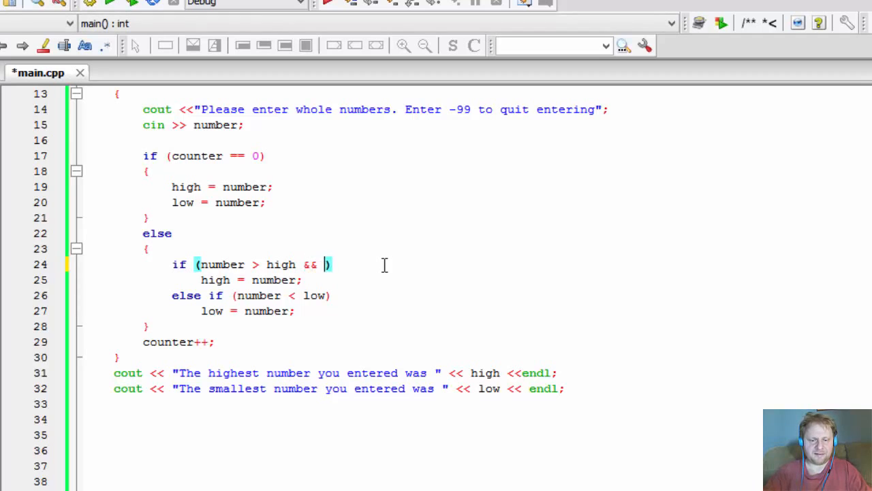
type("number != -99")
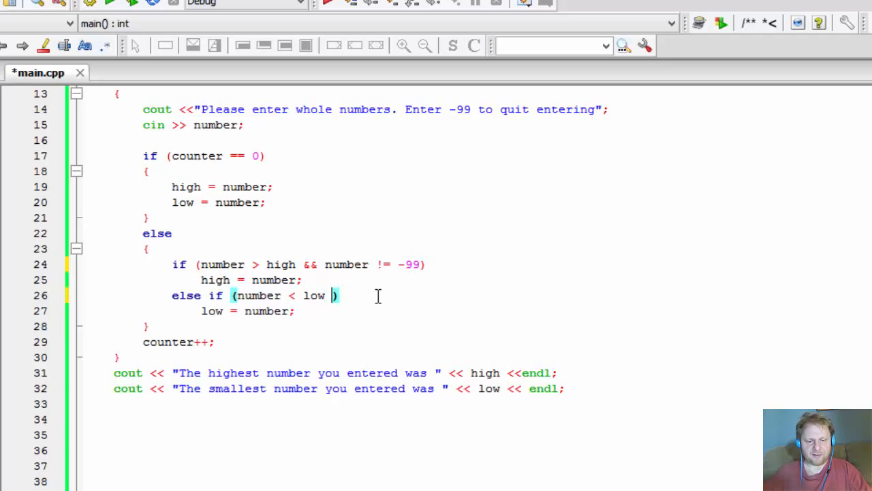
type("&&")
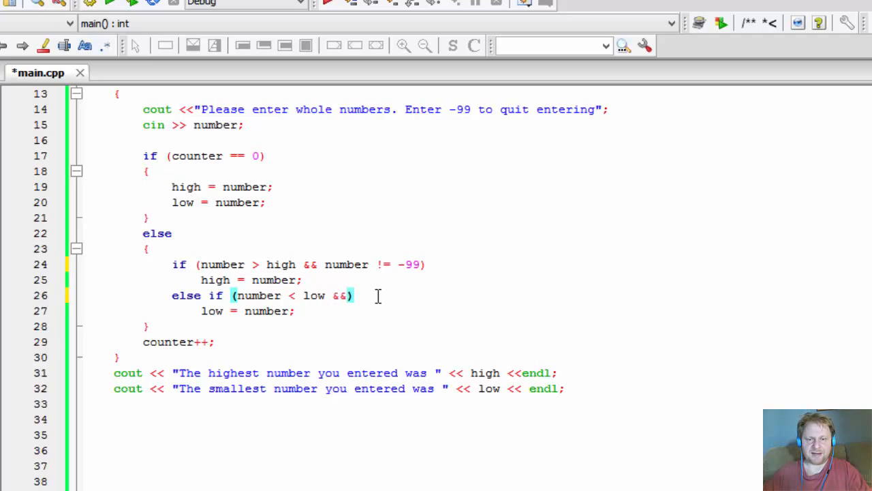
type("number !")
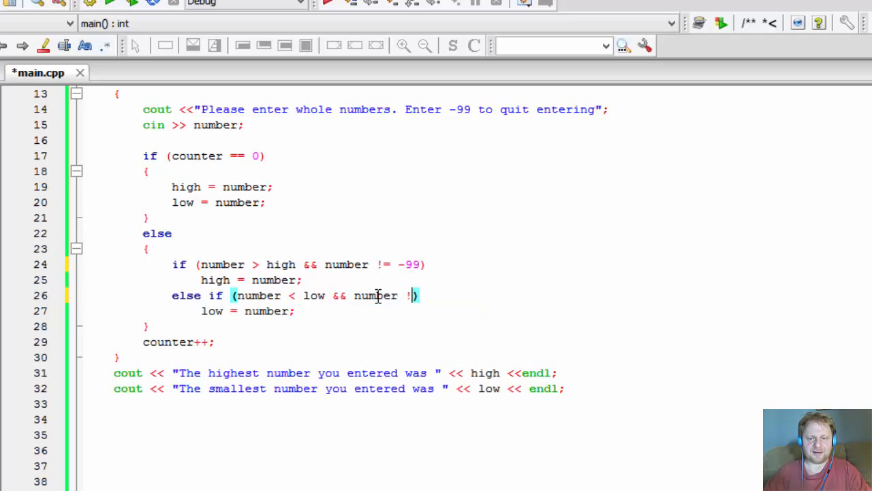
type("=")
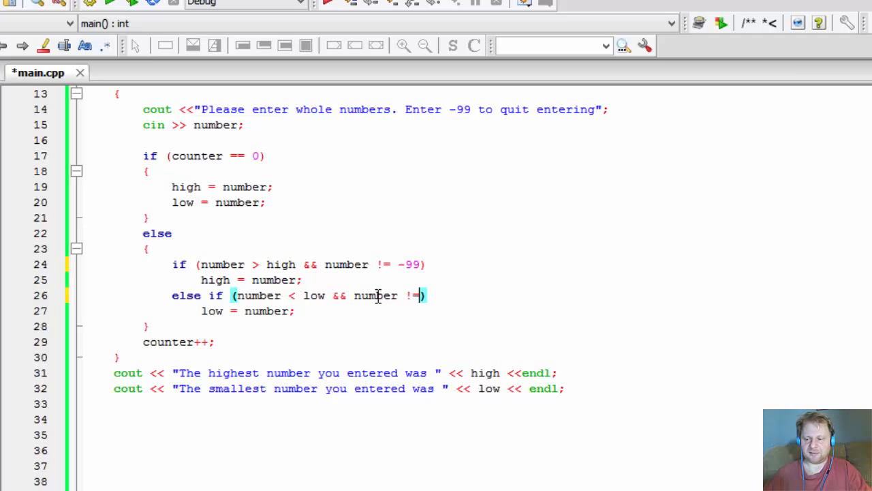
type("-99")
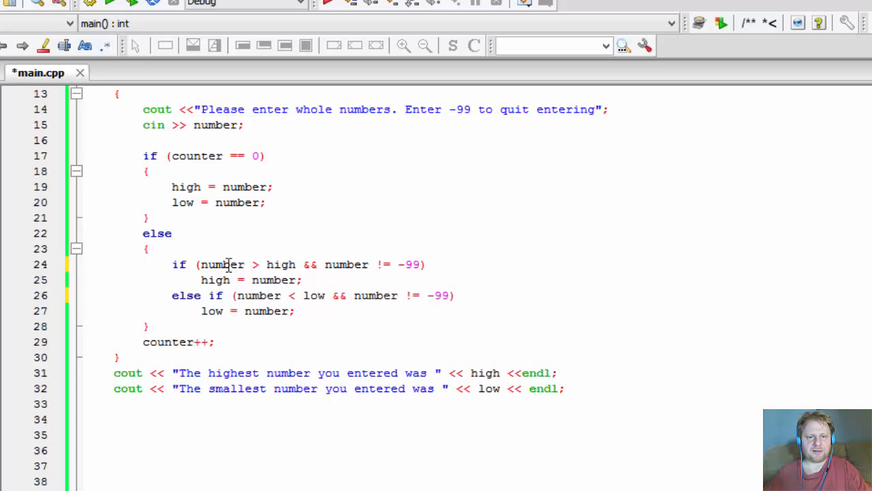
left_click_drag(180, 264, 395, 294)
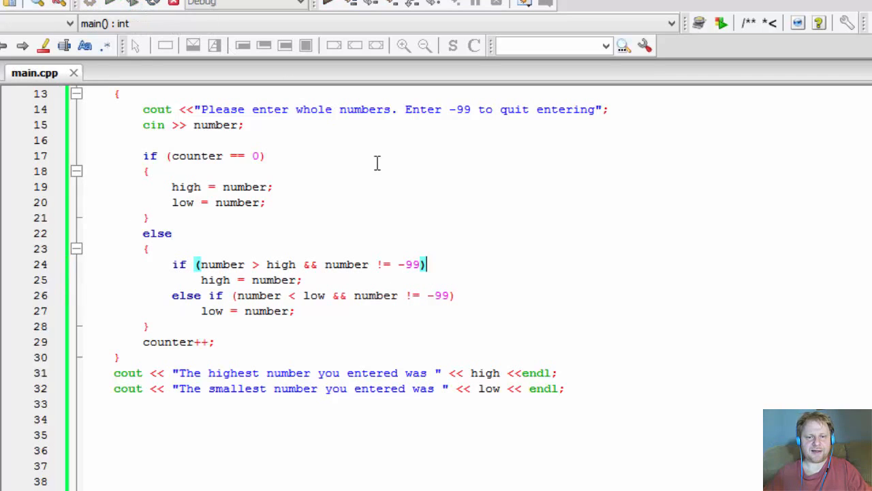
mouse_move(381, 204)
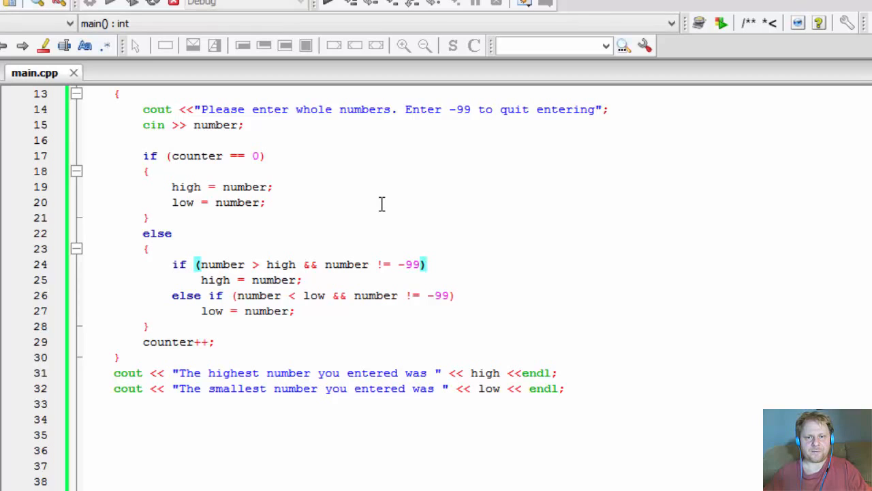
mouse_move(727, 199)
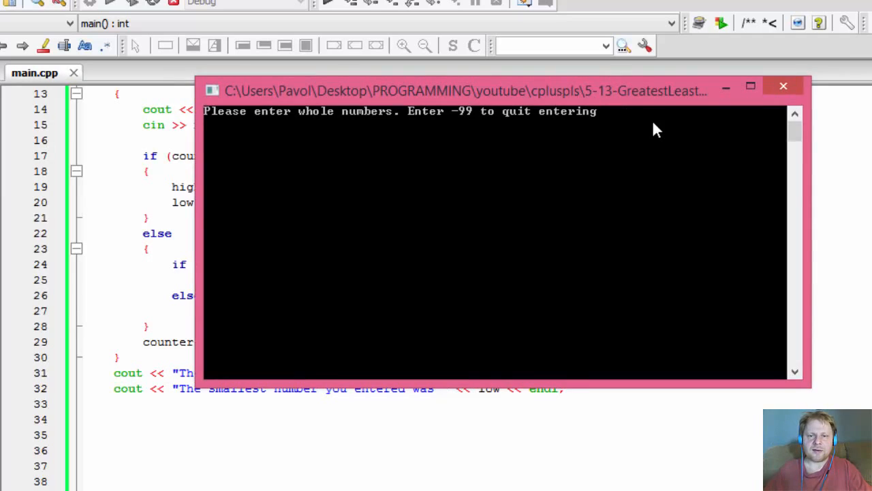
- Enter 5, 12, 5 and -99 so the run reports highest 12 and smallest 5
type("5")
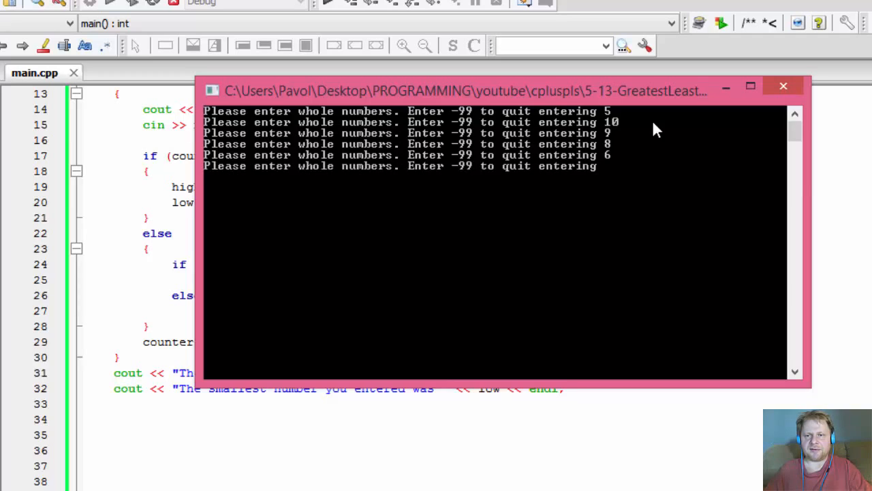
type("12")
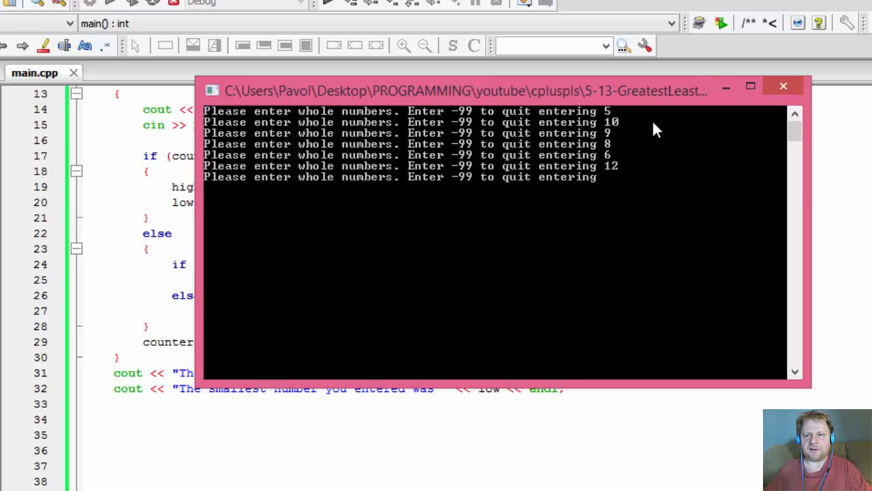
type("5")
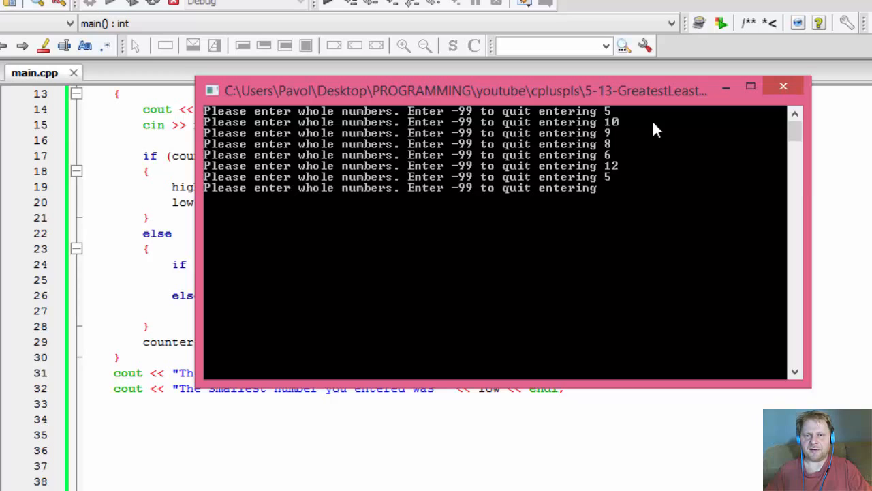
type("-99")
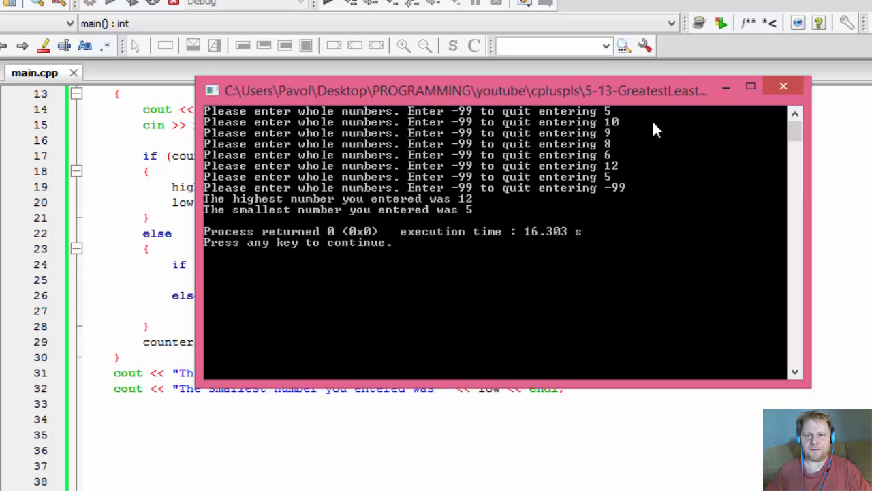
mouse_move(519, 225)
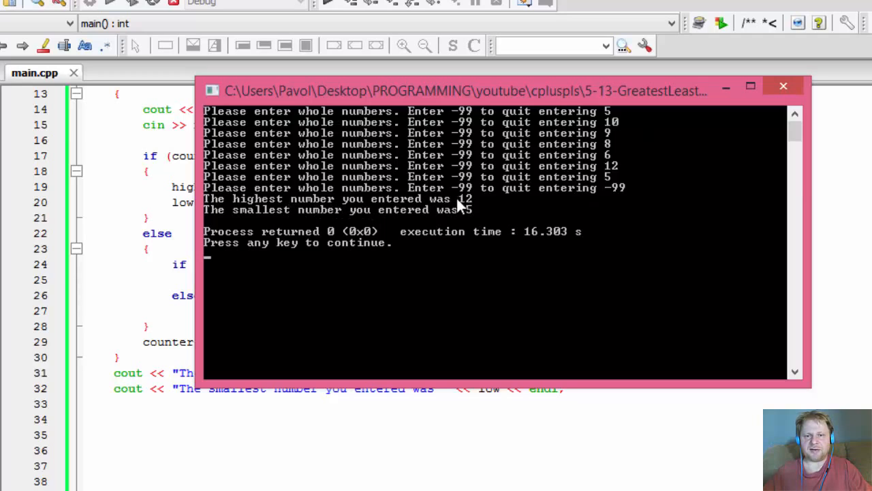
mouse_move(614, 170)
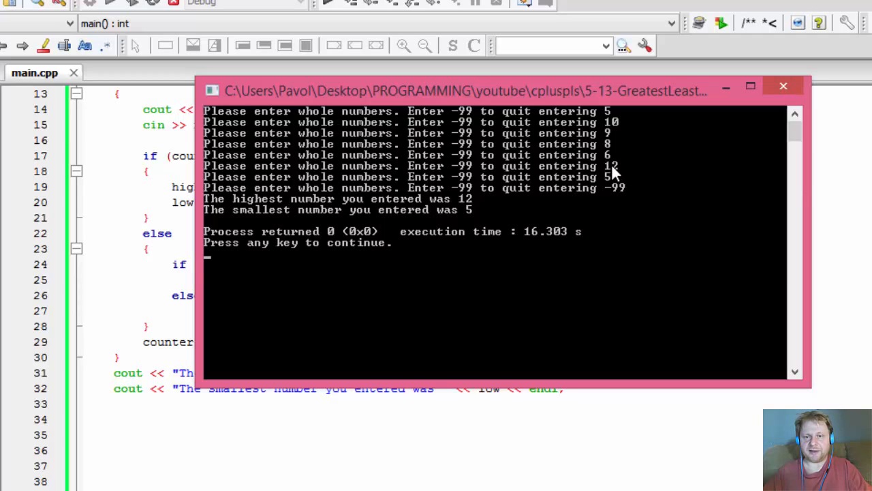
mouse_move(439, 221)
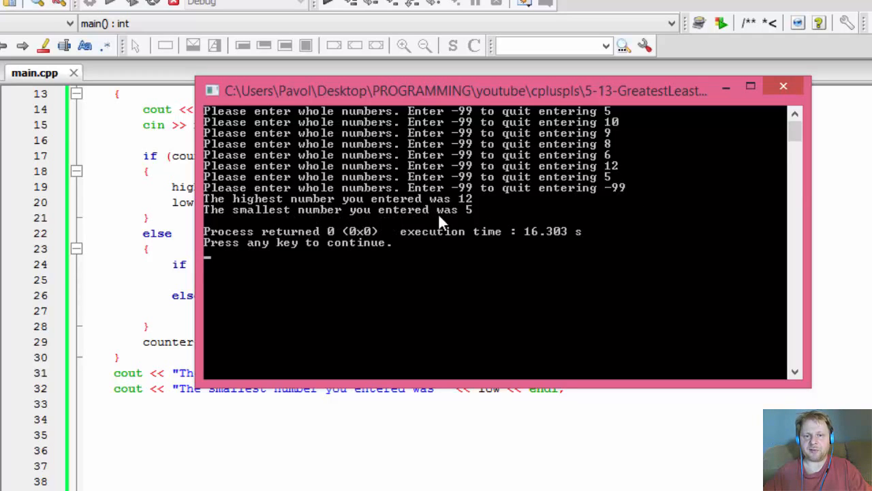
mouse_move(620, 134)
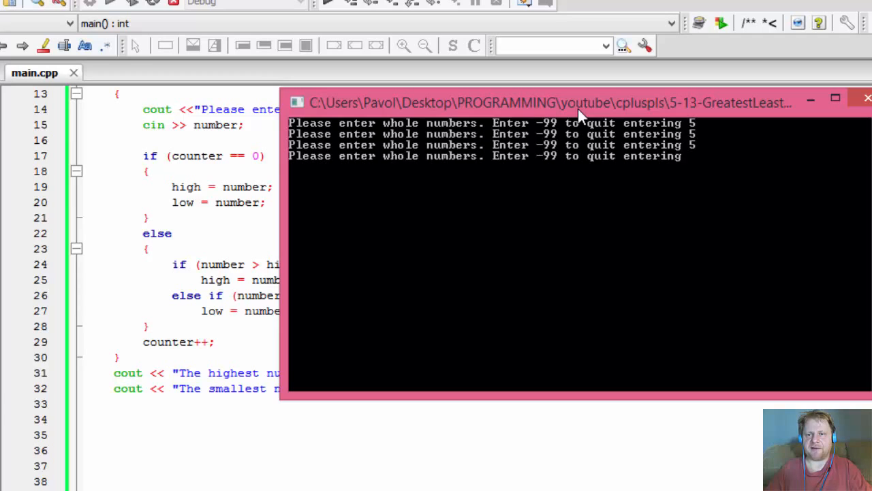
- Build and run again, entering a new sequence ending with -99, then return to main.cpp
type("-9")
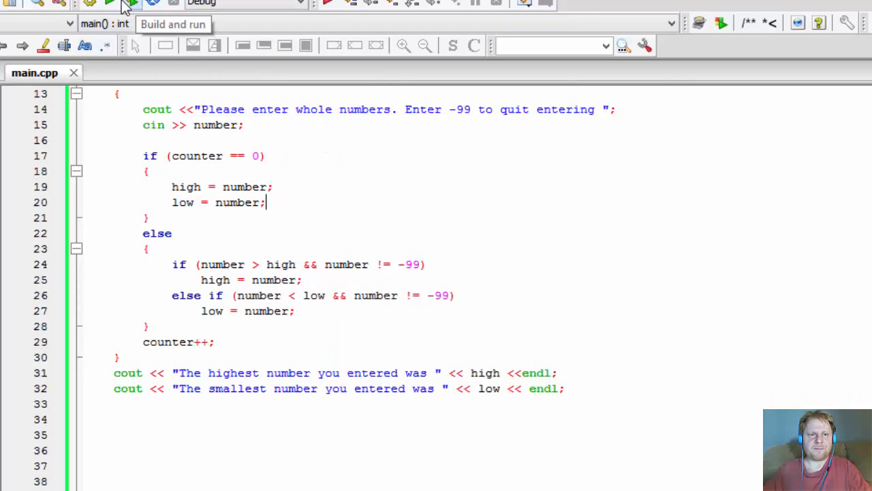
left_click(129, 3)
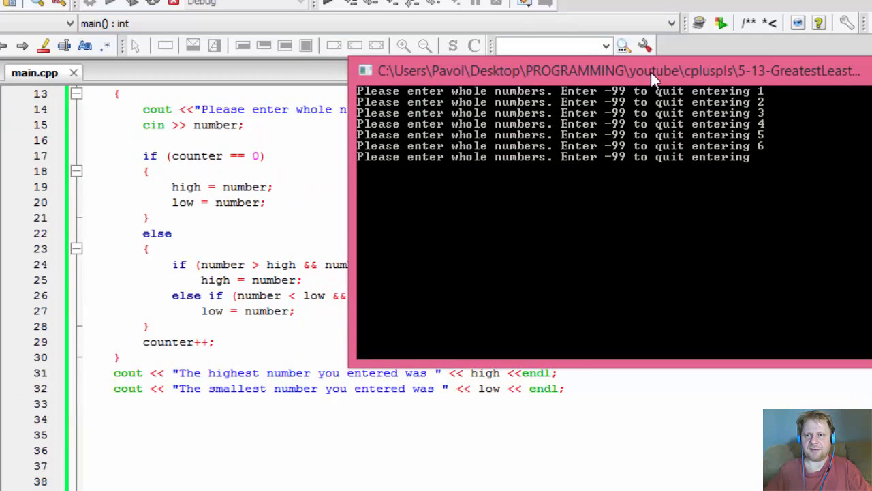
type("-")
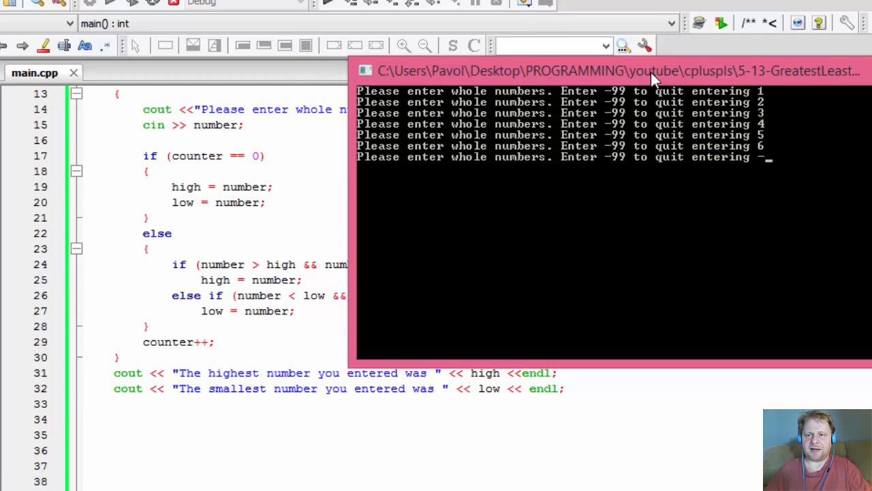
type("-99")
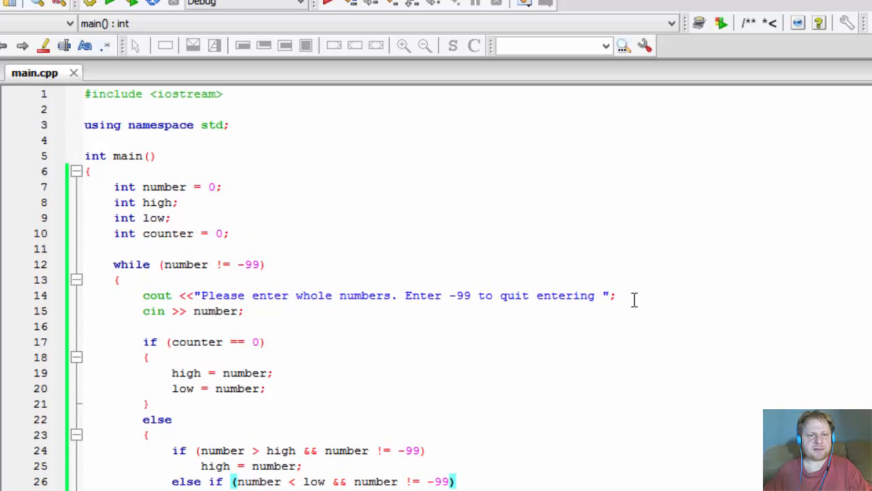
scroll("down", 3)
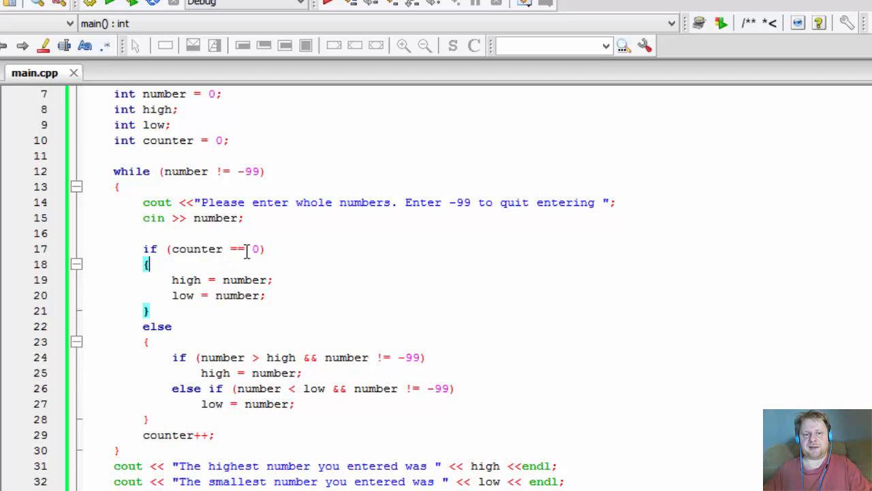
double_click(196, 248)
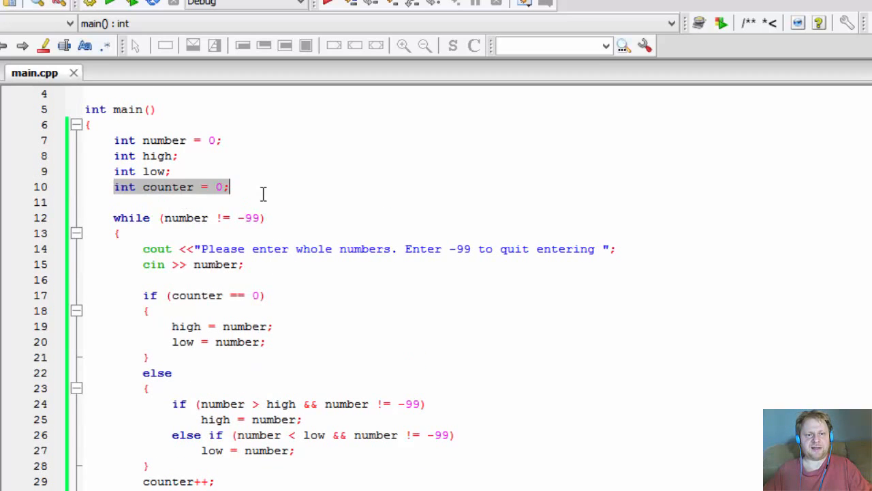
scroll("down", 3)
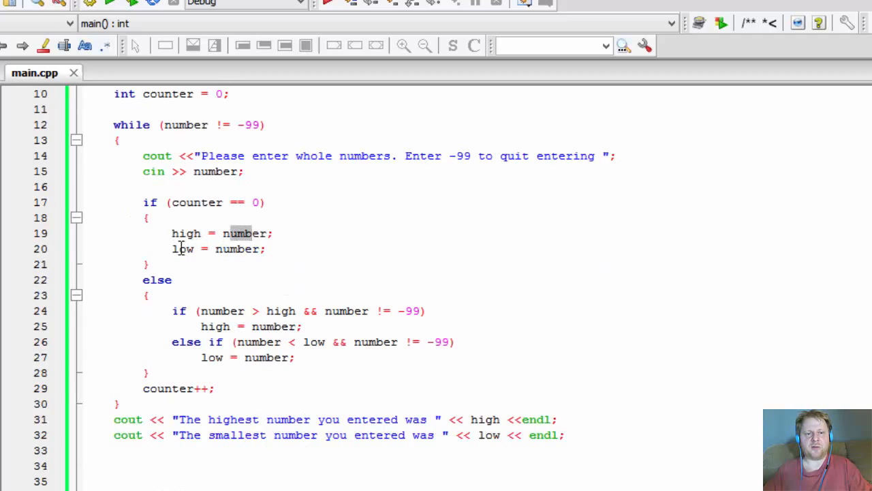
scroll("down", 3)
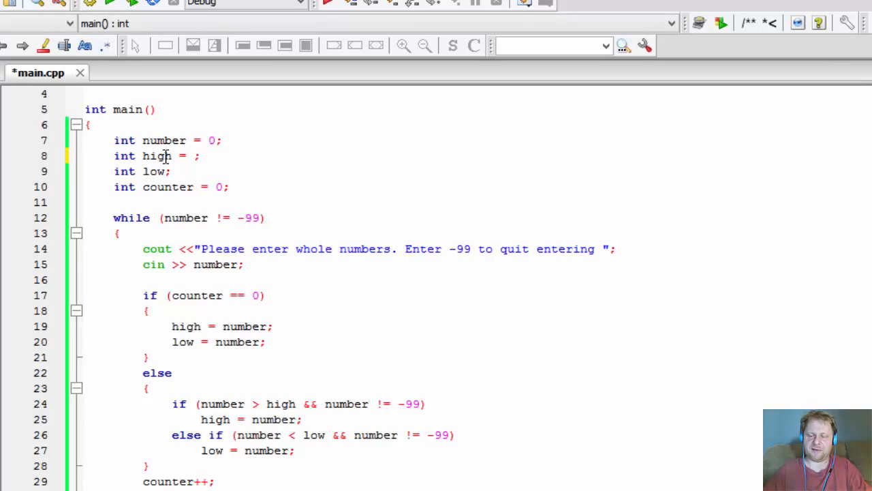
type("10000")
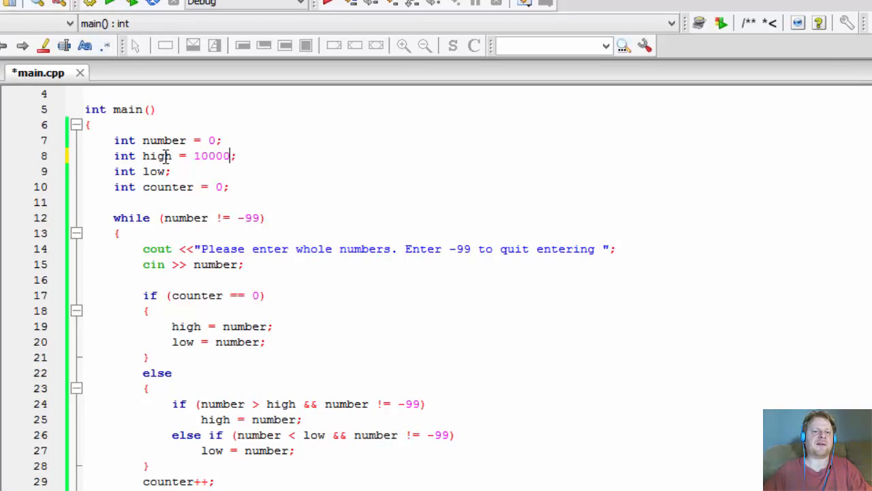
type("000")
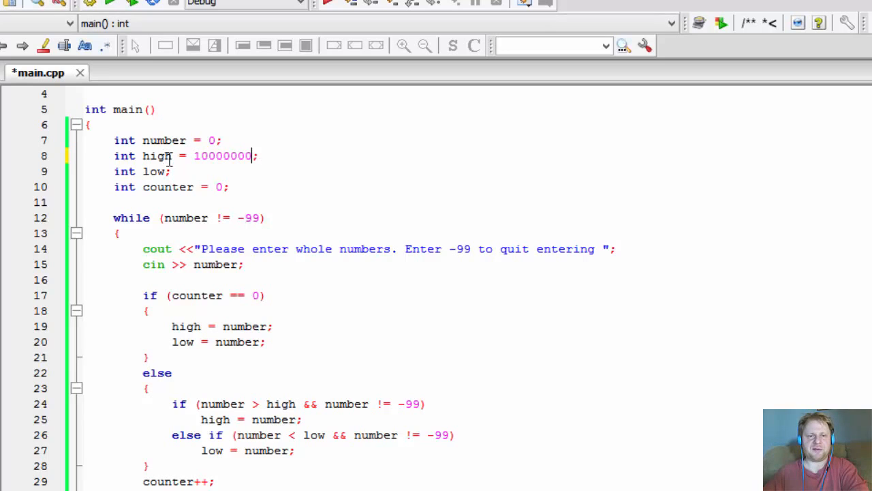
key("BackSpace")
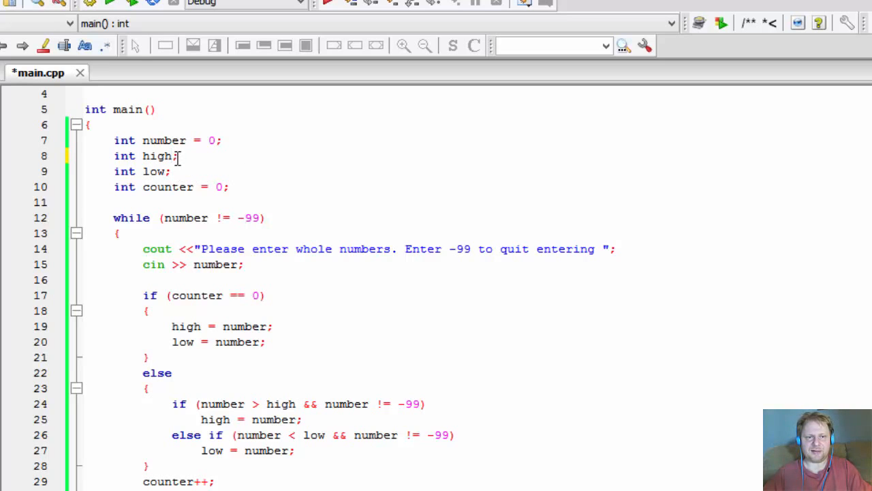
double_click(159, 155)
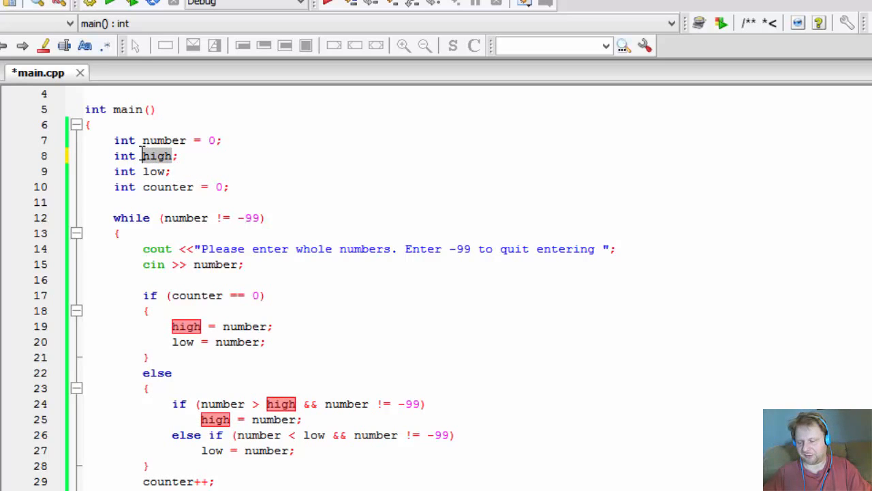
double_click(156, 155)
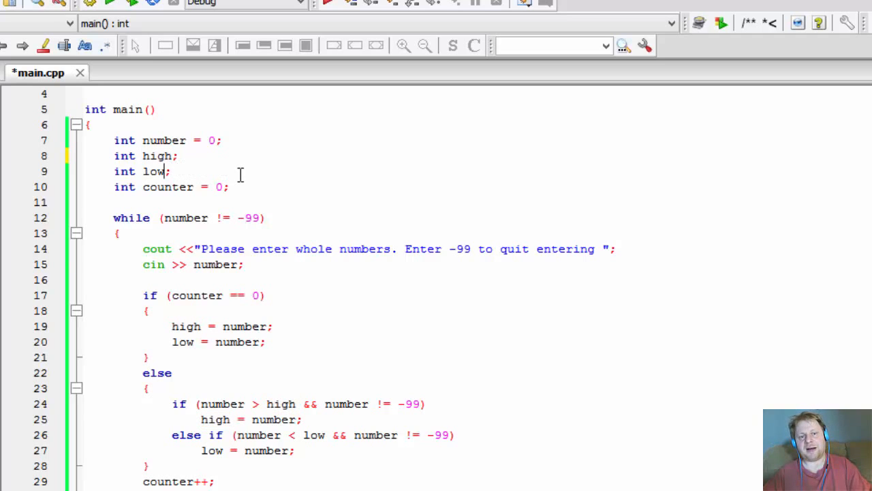
mouse_move(125, 311)
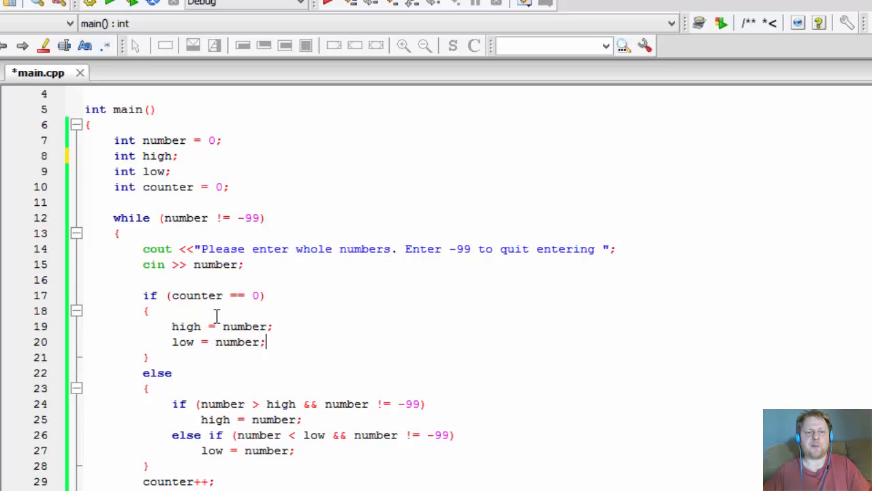
scroll("down", 3)
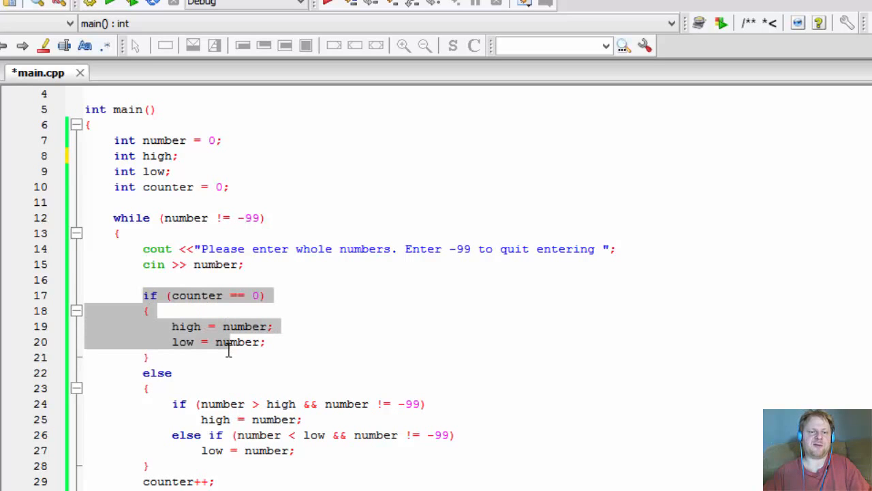
scroll("down", 3)
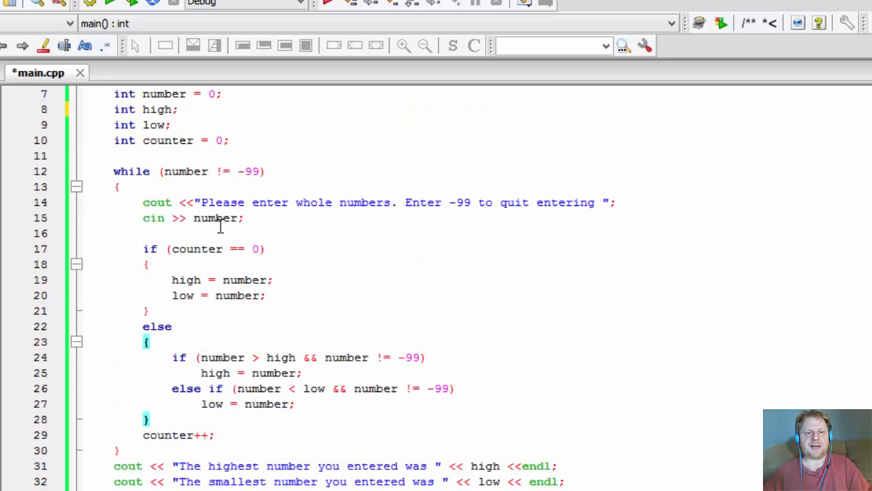
scroll("down", 3)
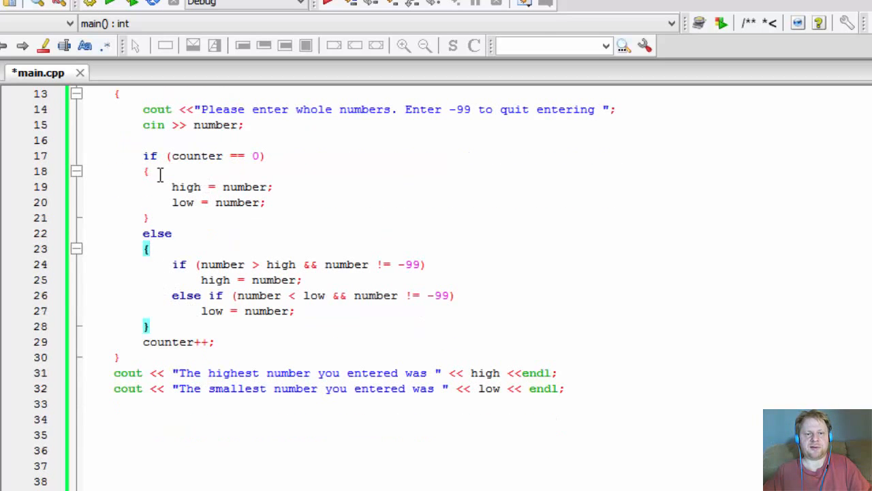
left_click_drag(143, 156, 147, 219)
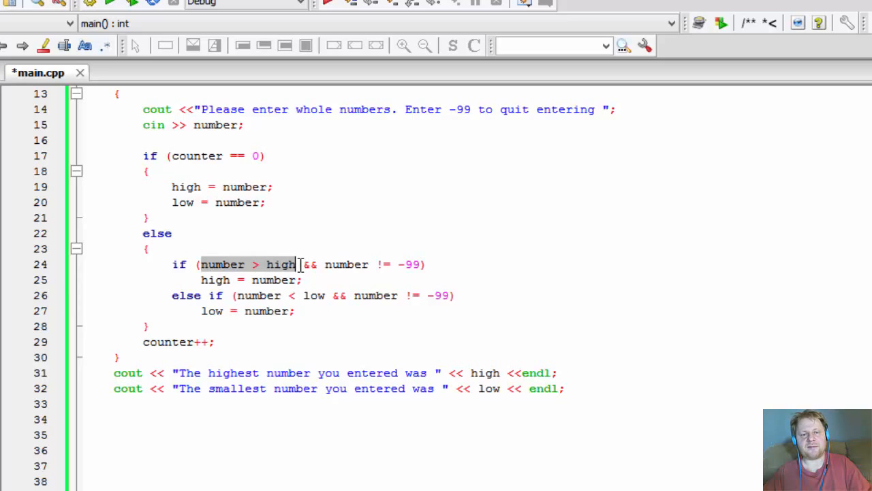
mouse_move(321, 265)
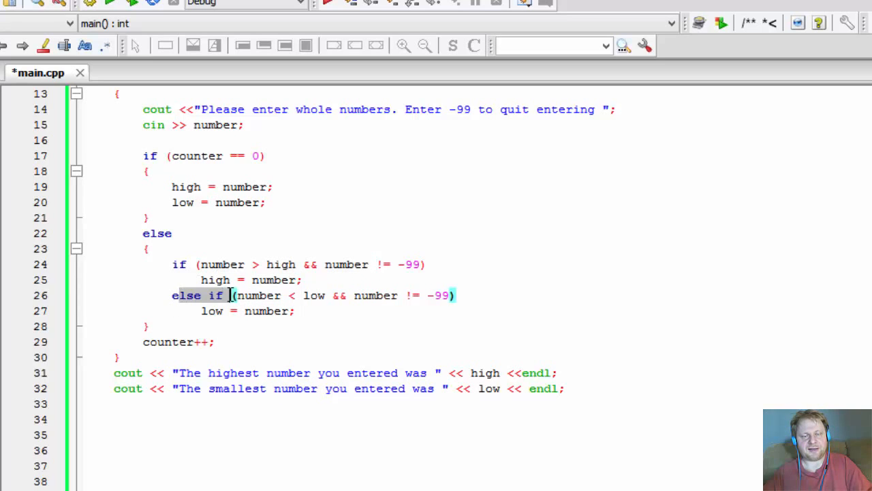
double_click(258, 295)
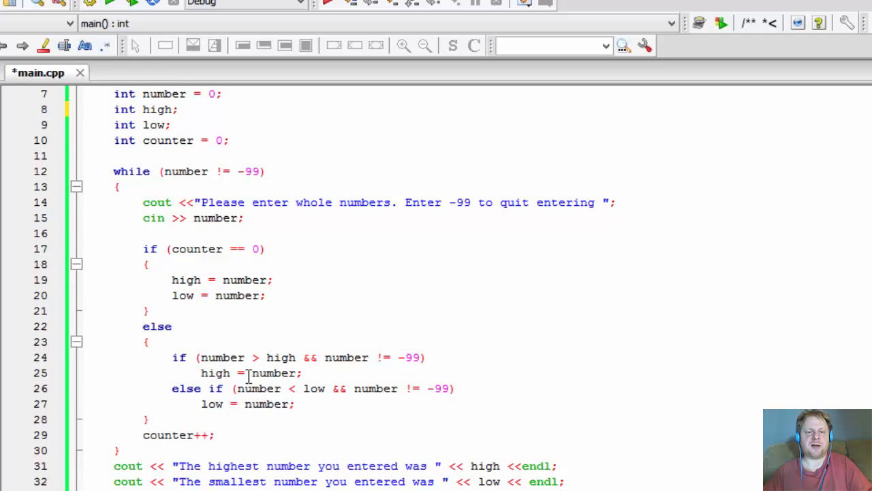
left_click_drag(143, 248, 266, 294)
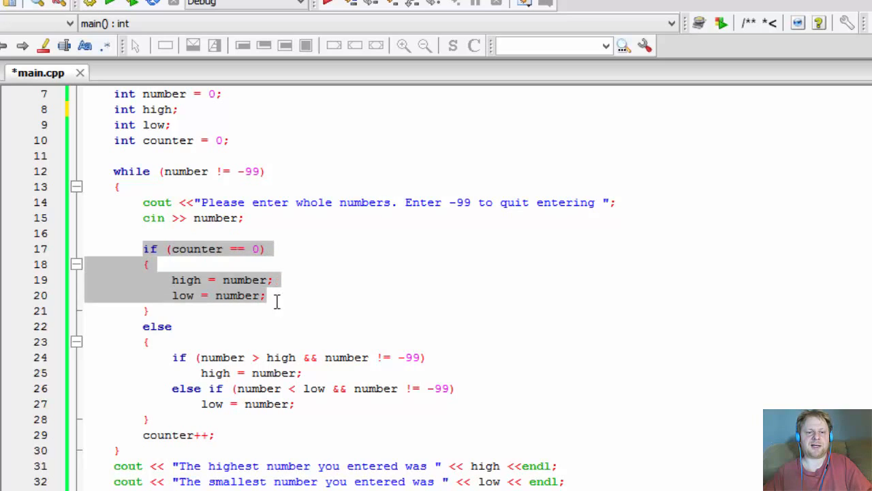
left_click(360, 403)
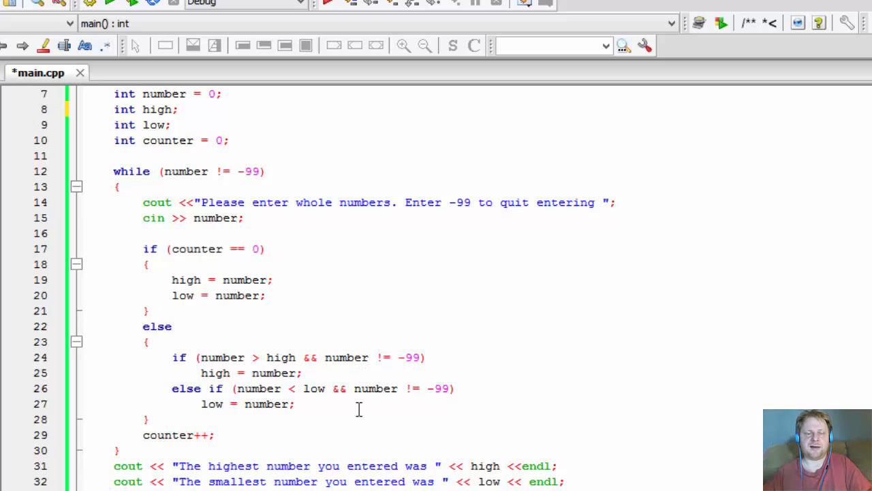